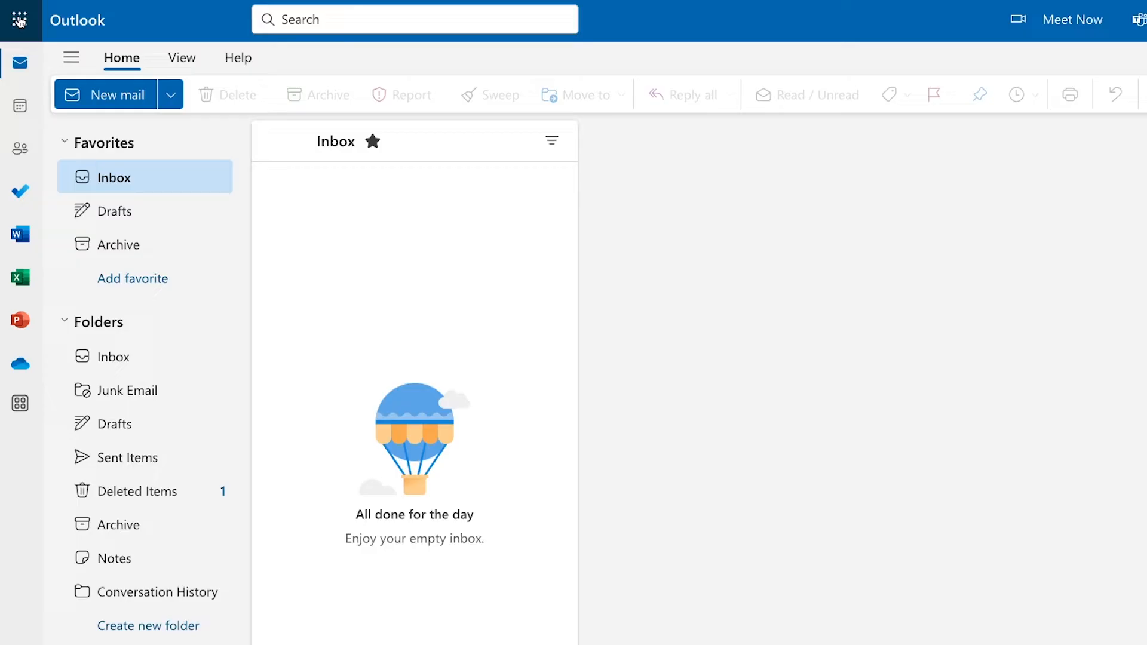
Launch Power Automate from the Microsoft 365 app list in Outlook.
click(19, 20)
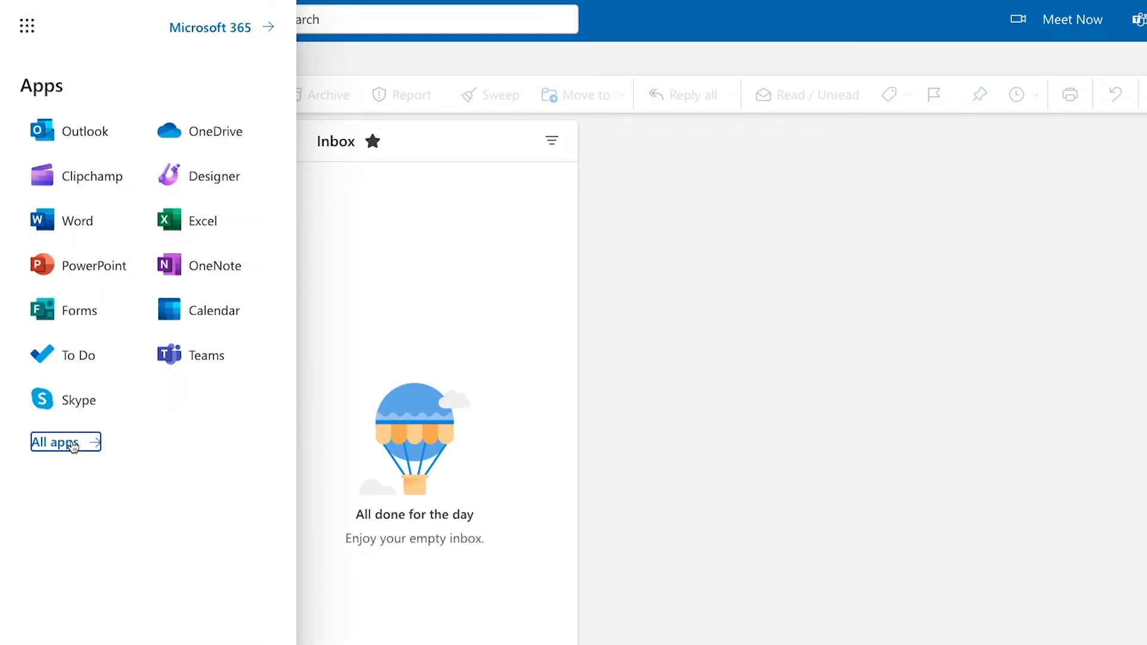
click(65, 442)
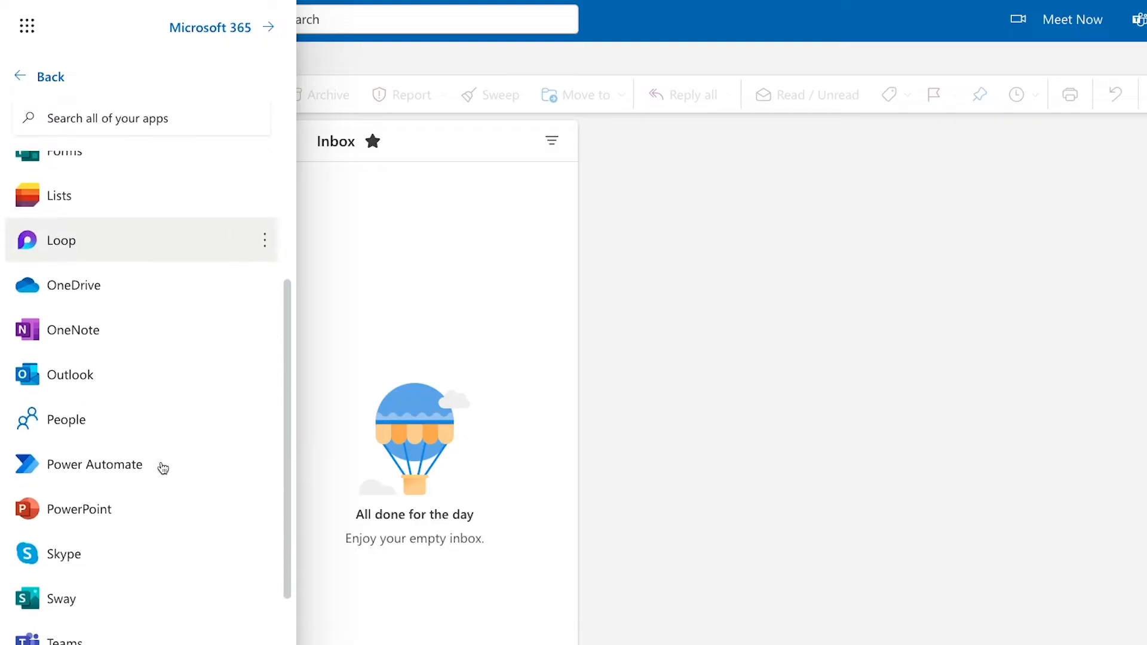
scroll(down, 3)
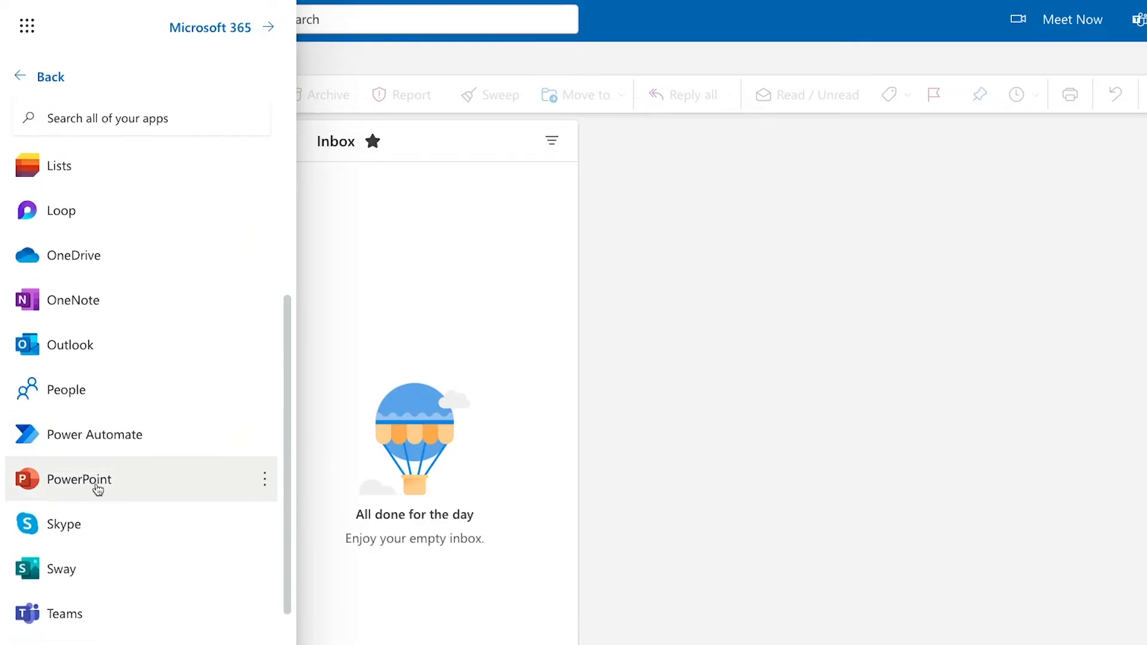
click(94, 434)
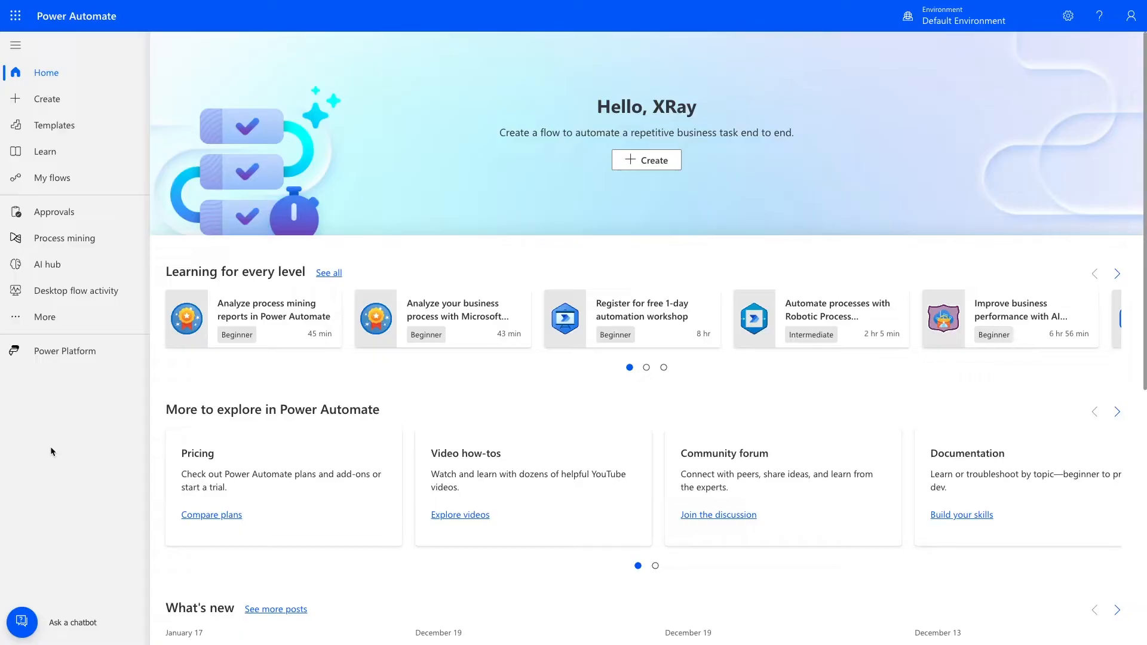
mouse_move(655, 163)
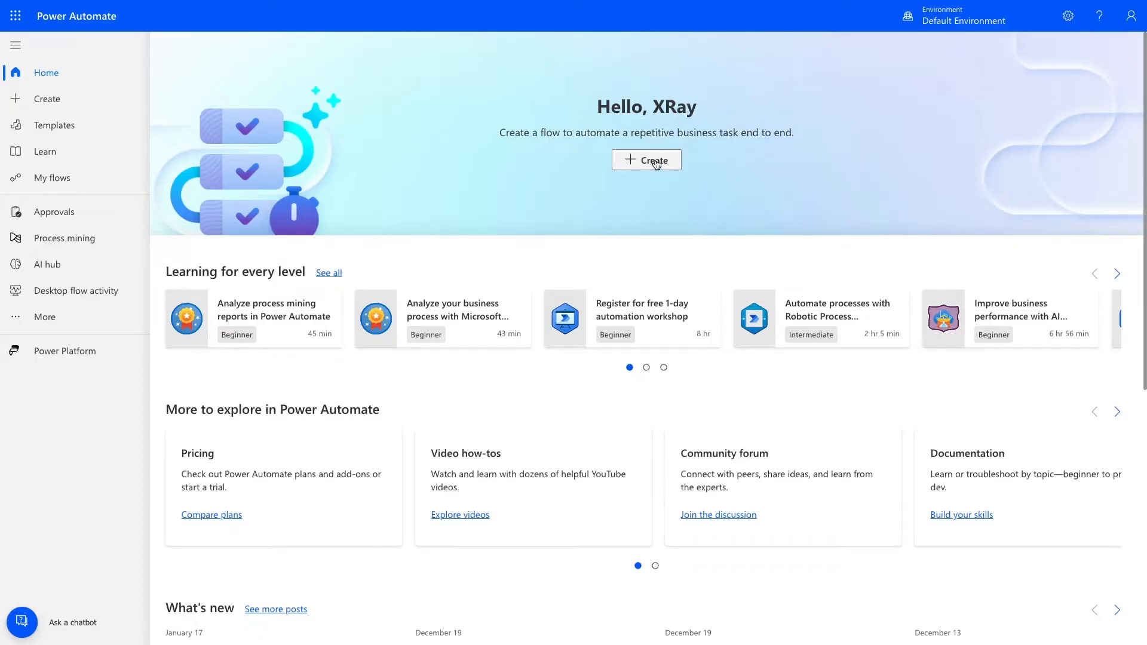
Start creating a new flow from the home page's Create button.
click(646, 160)
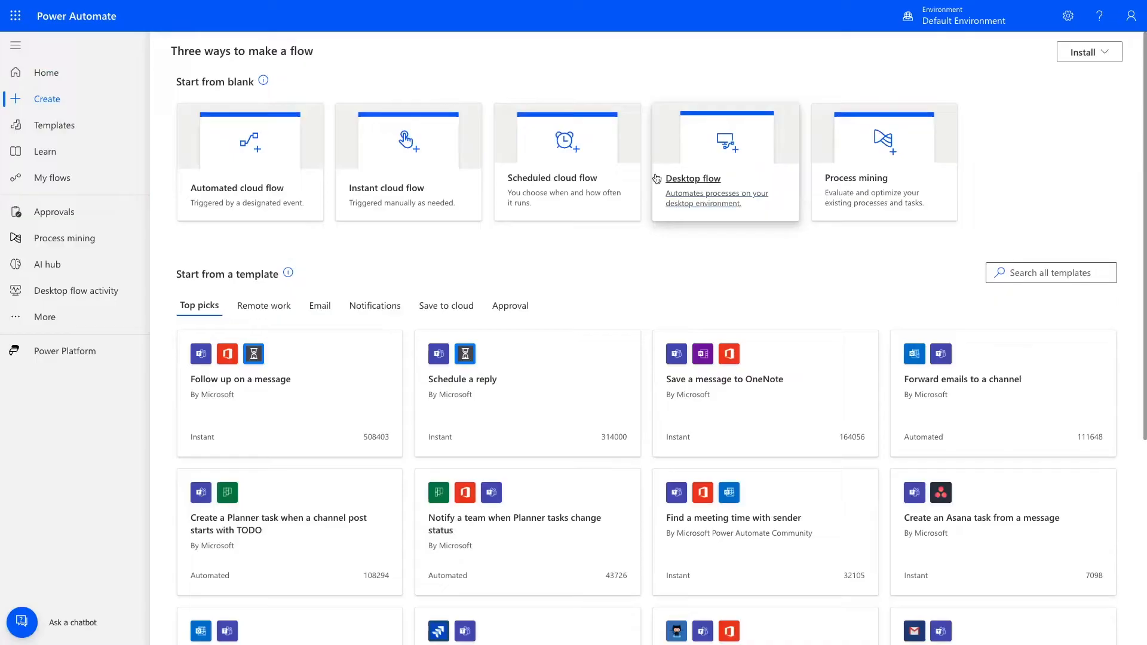
mouse_move(645, 259)
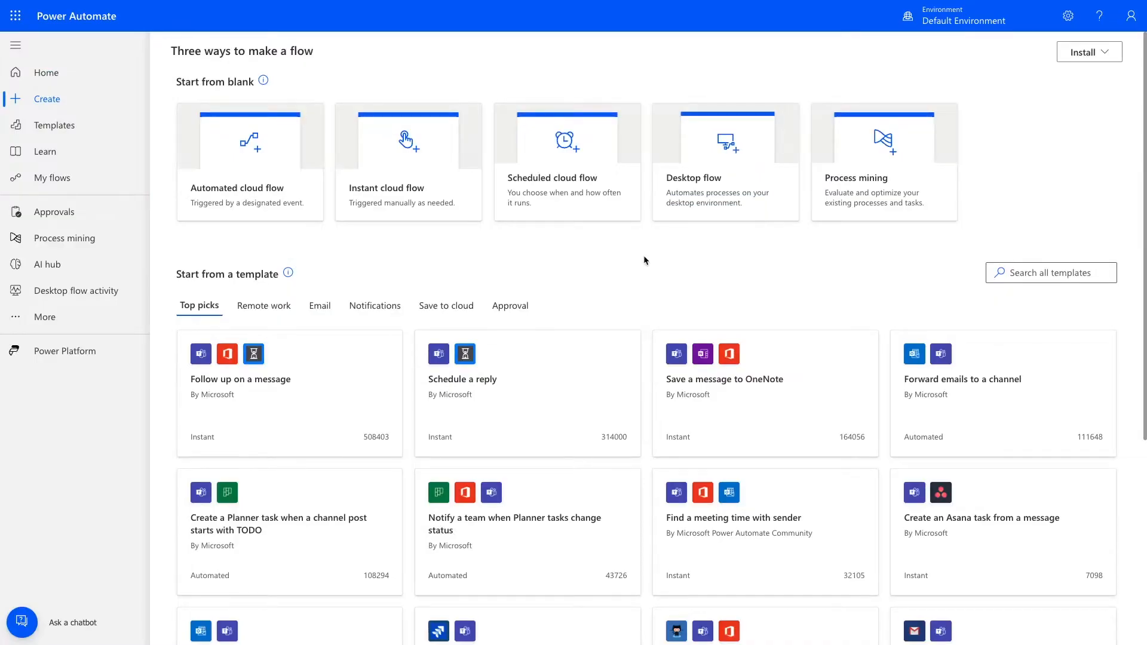
mouse_move(639, 257)
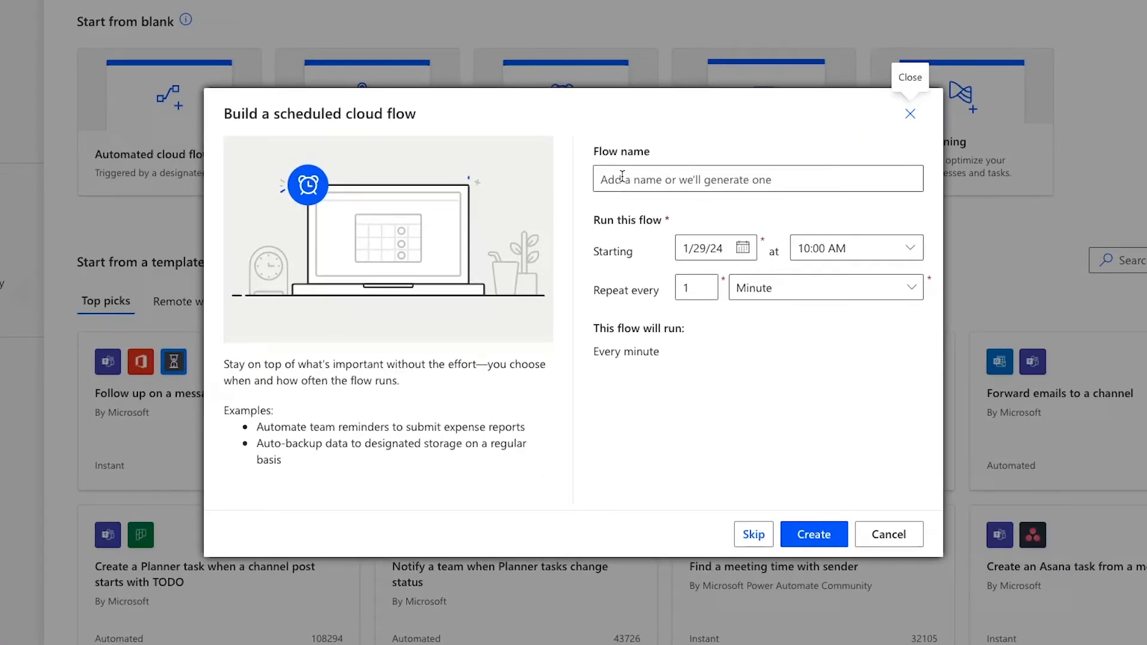
Name the flow 'Send standup reminder email' and set its start time to 08:45 AM.
text(Send stand)
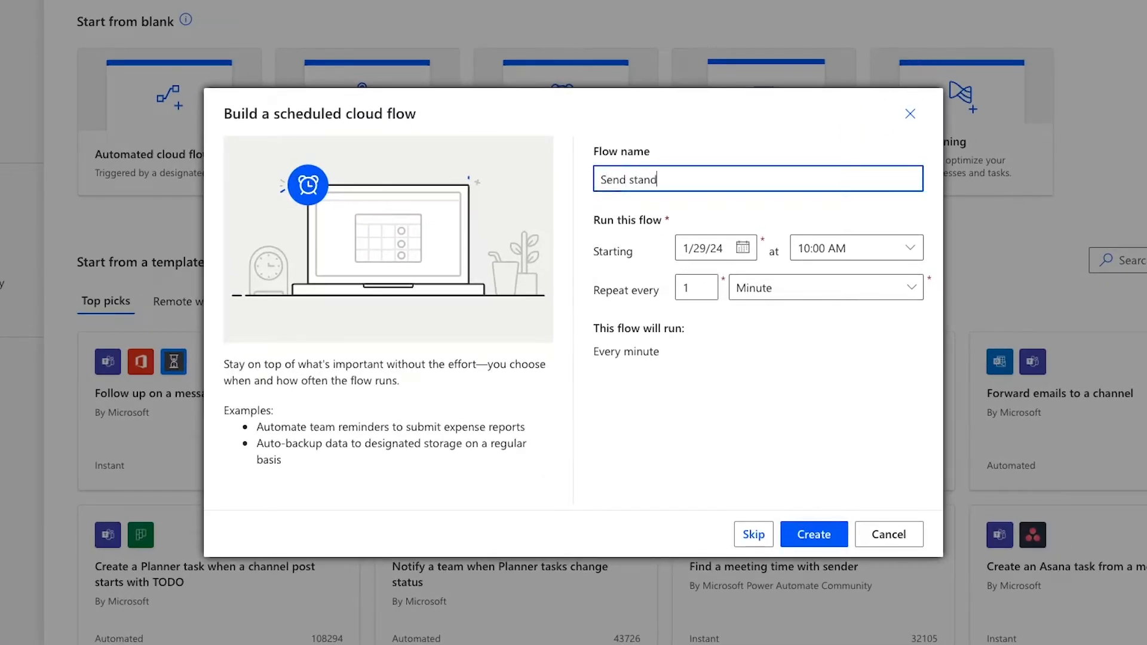
text(up reminder ema)
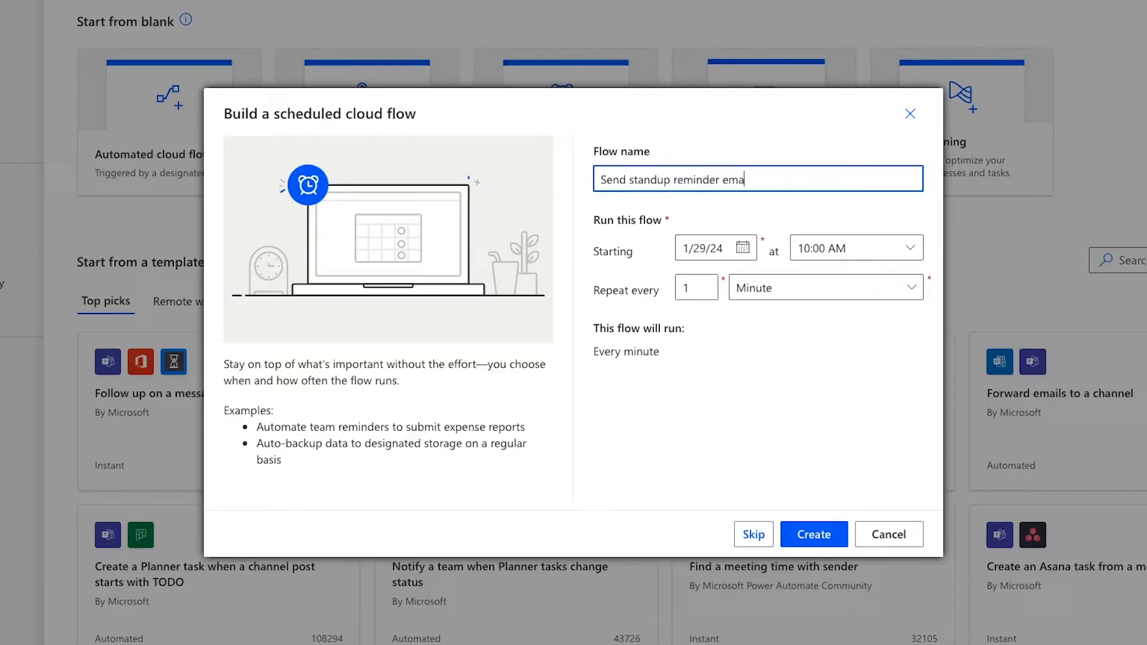
text(il)
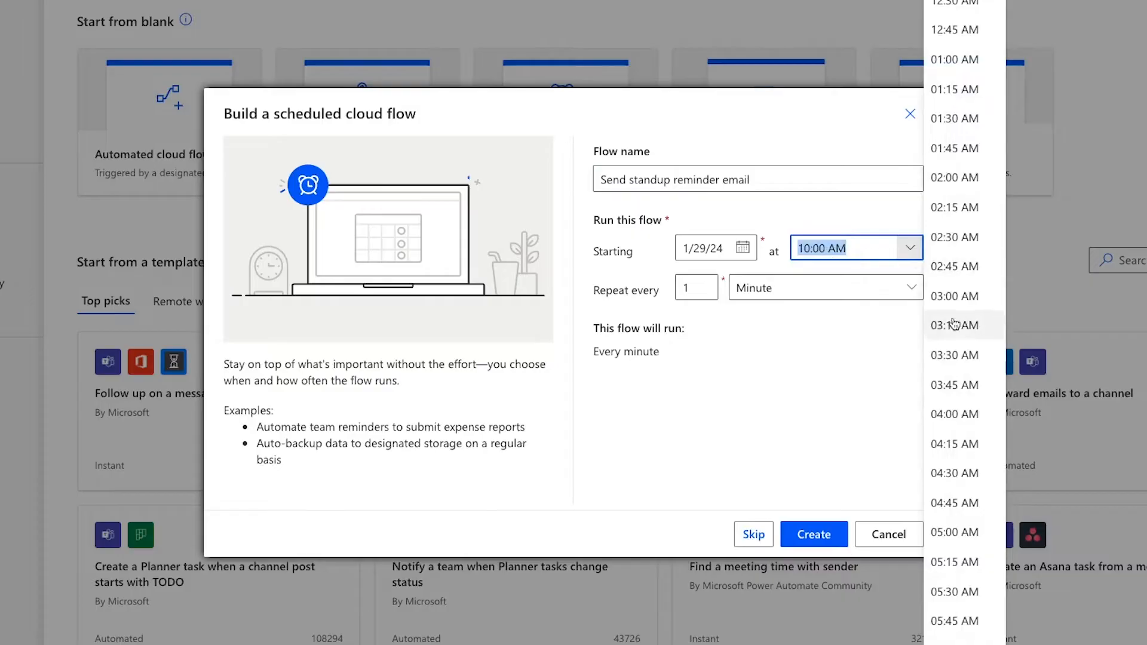
scroll(down, 3)
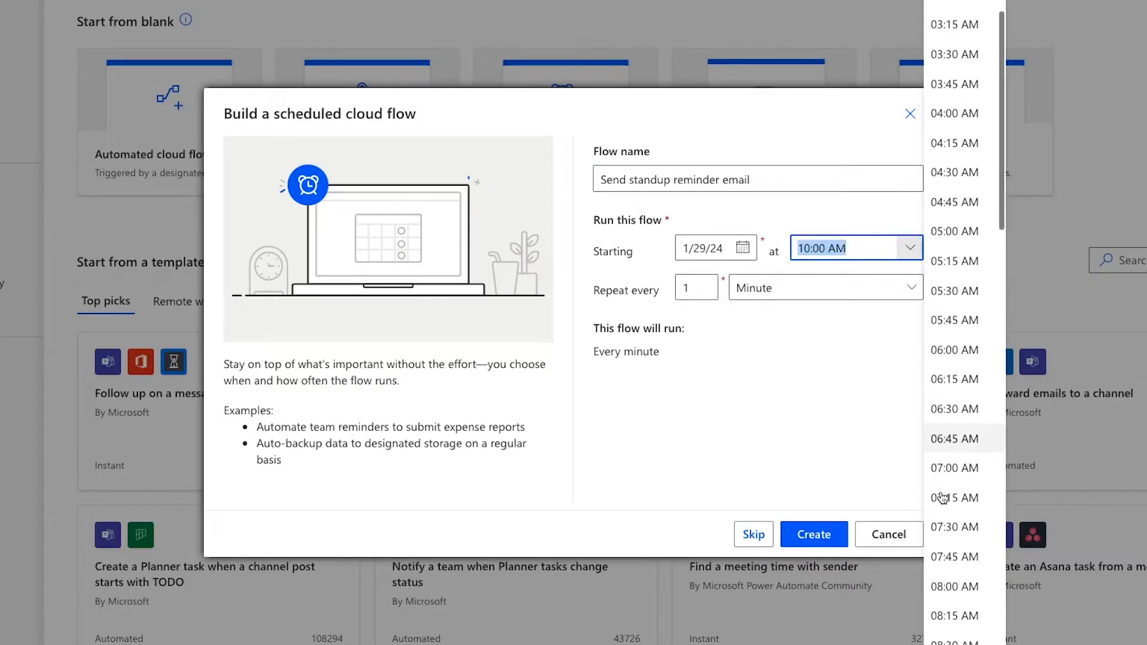
scroll(down, 3)
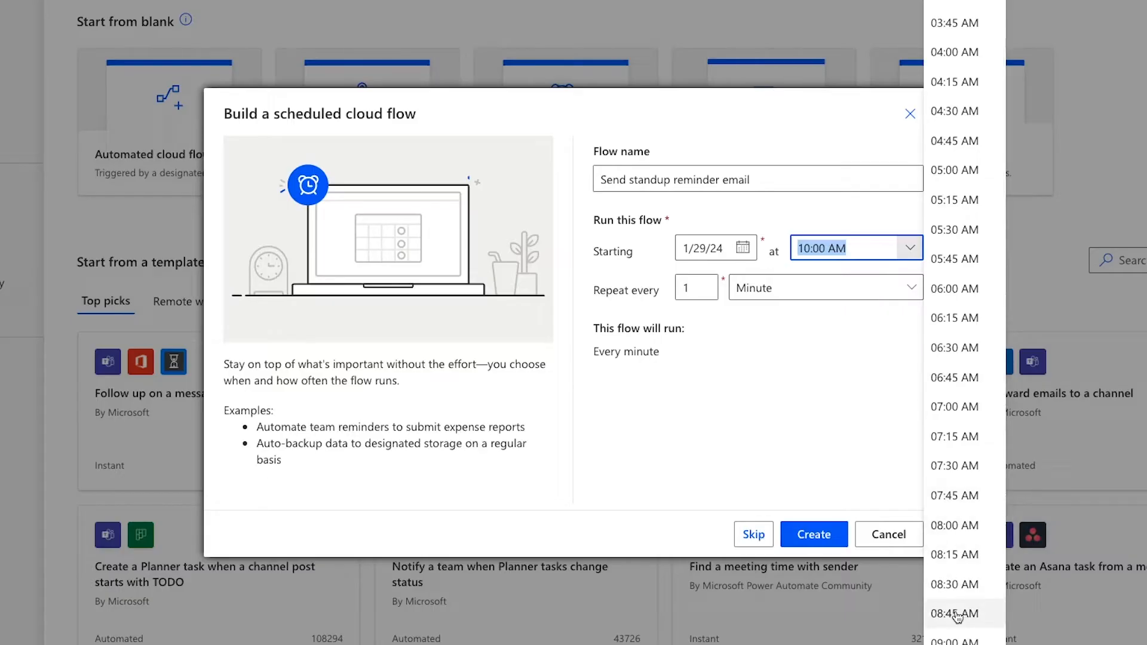
click(953, 613)
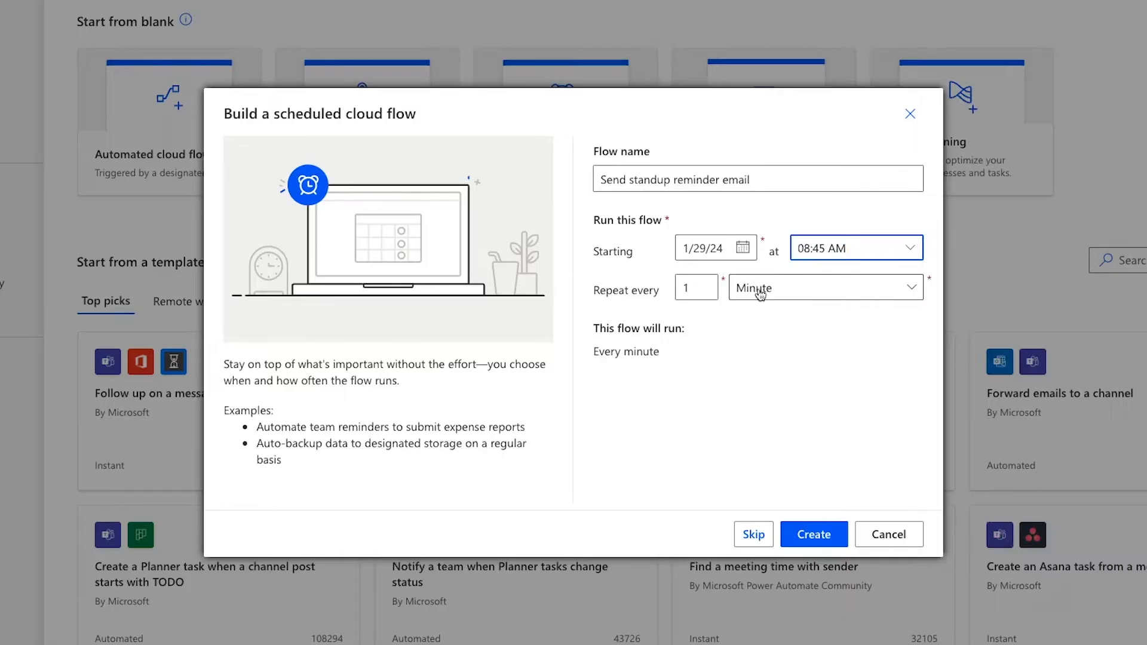
Make the flow repeat every week and create the scheduled flow.
click(824, 287)
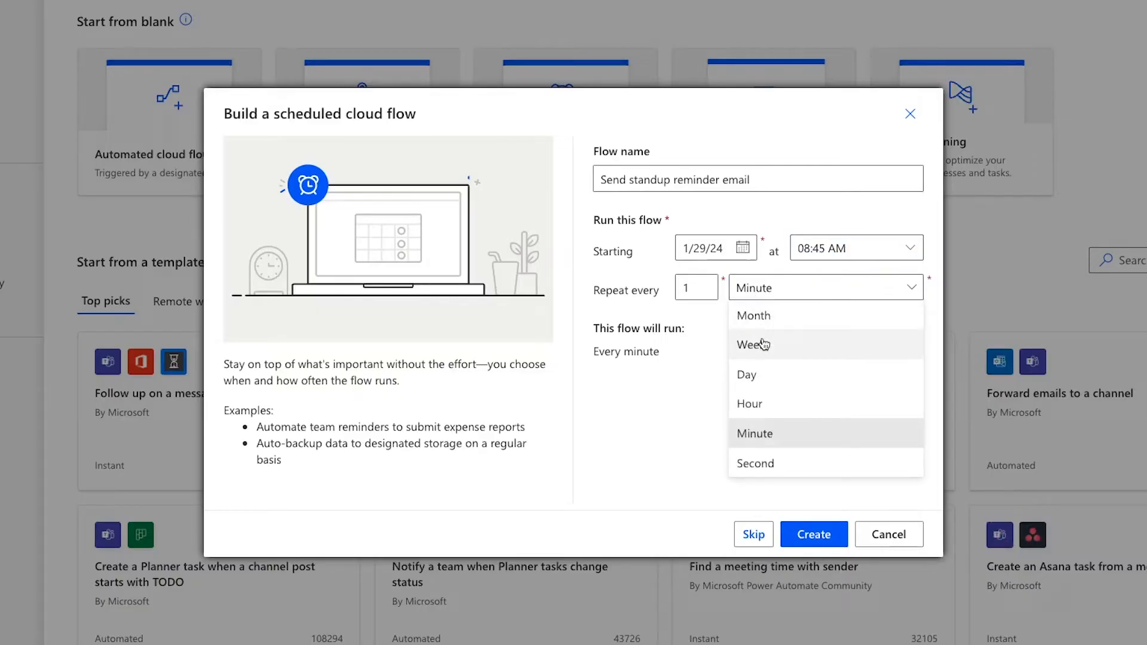
click(752, 345)
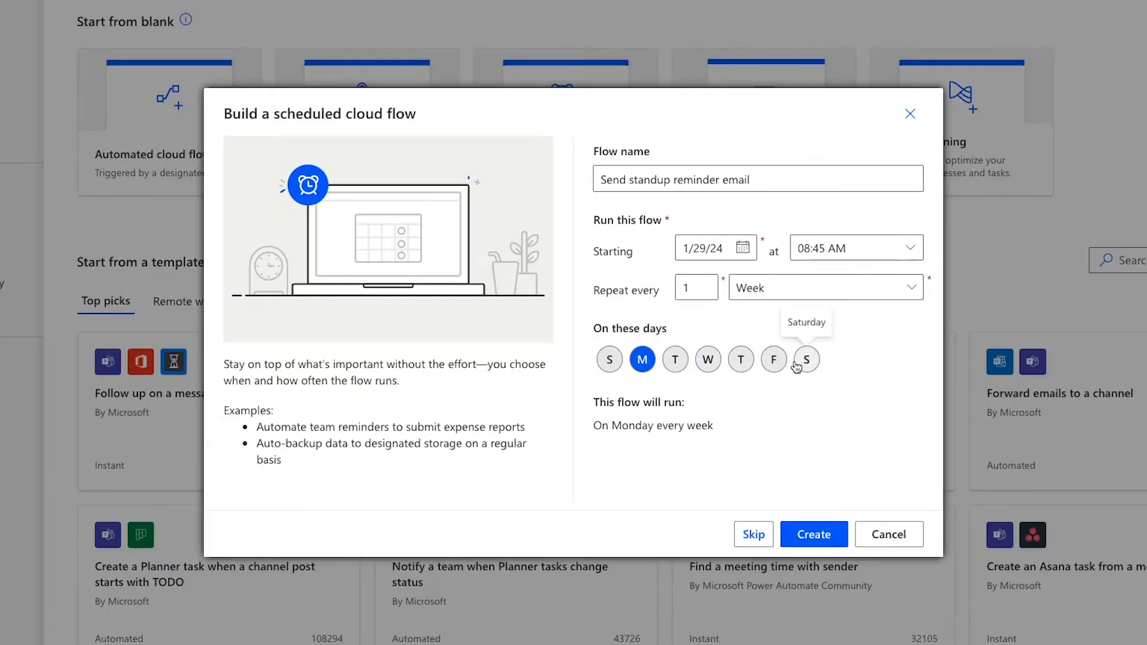
mouse_move(820, 504)
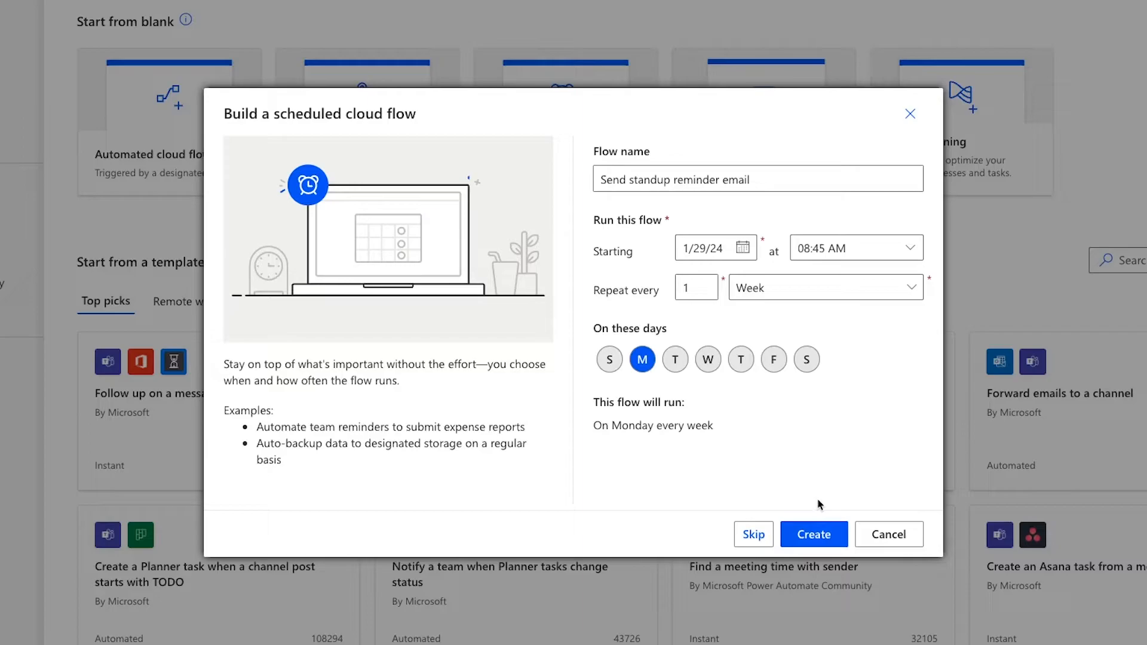
click(814, 534)
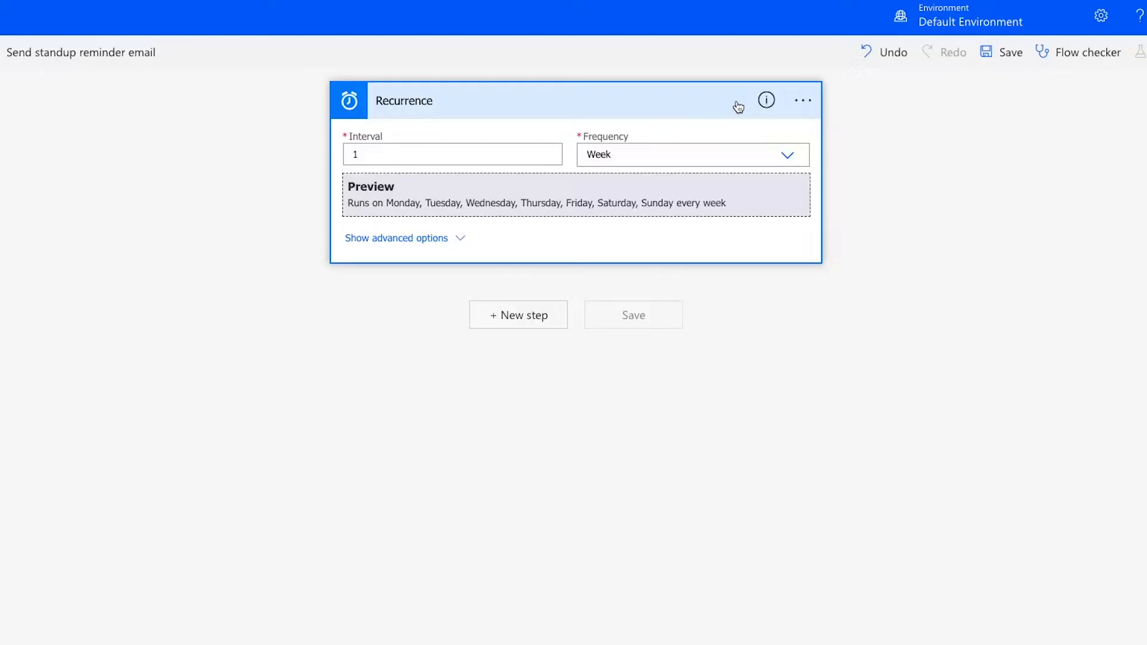
mouse_move(436, 244)
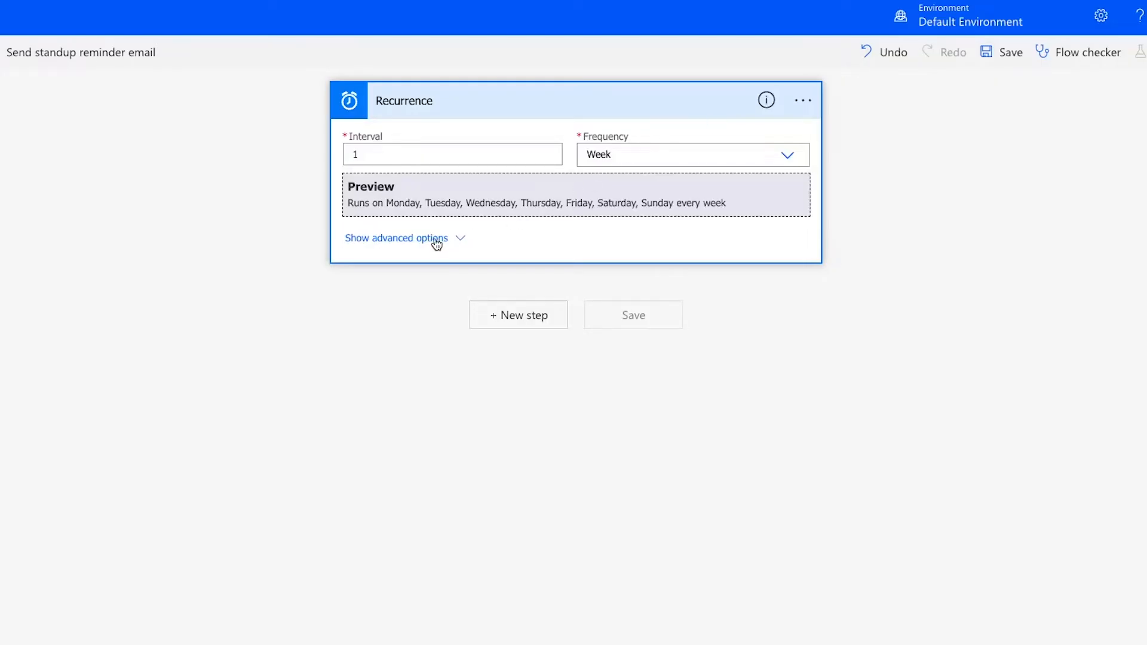
Restrict the recurrence to Eastern Time, Mondays only, at hour 8 and minute 45.
click(396, 239)
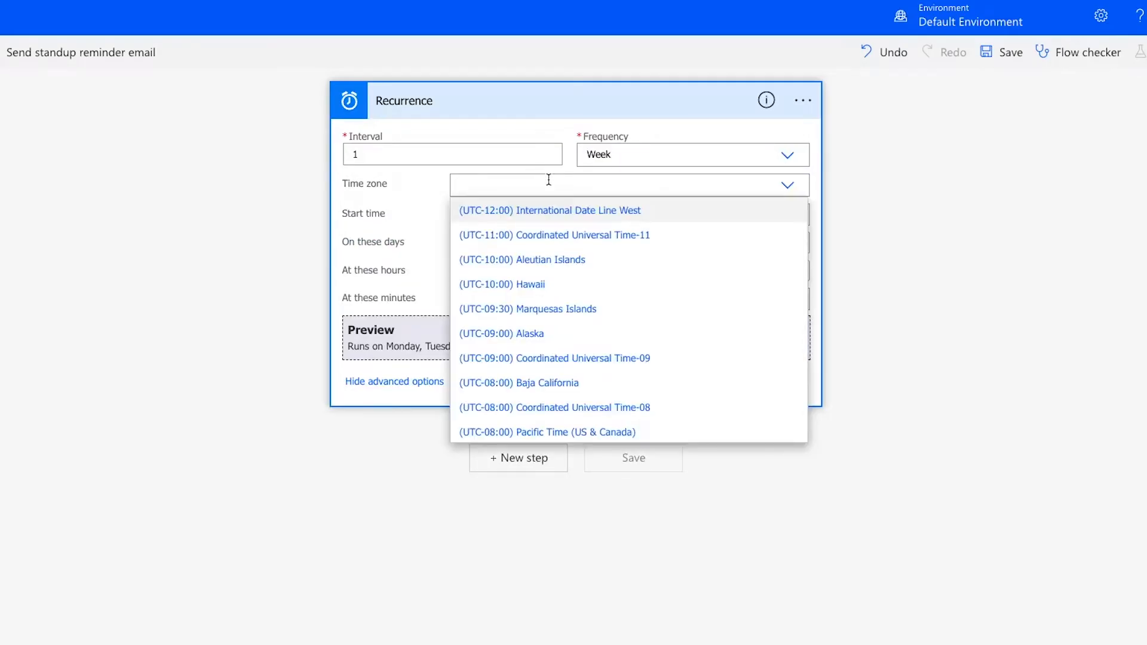
scroll(down, 3)
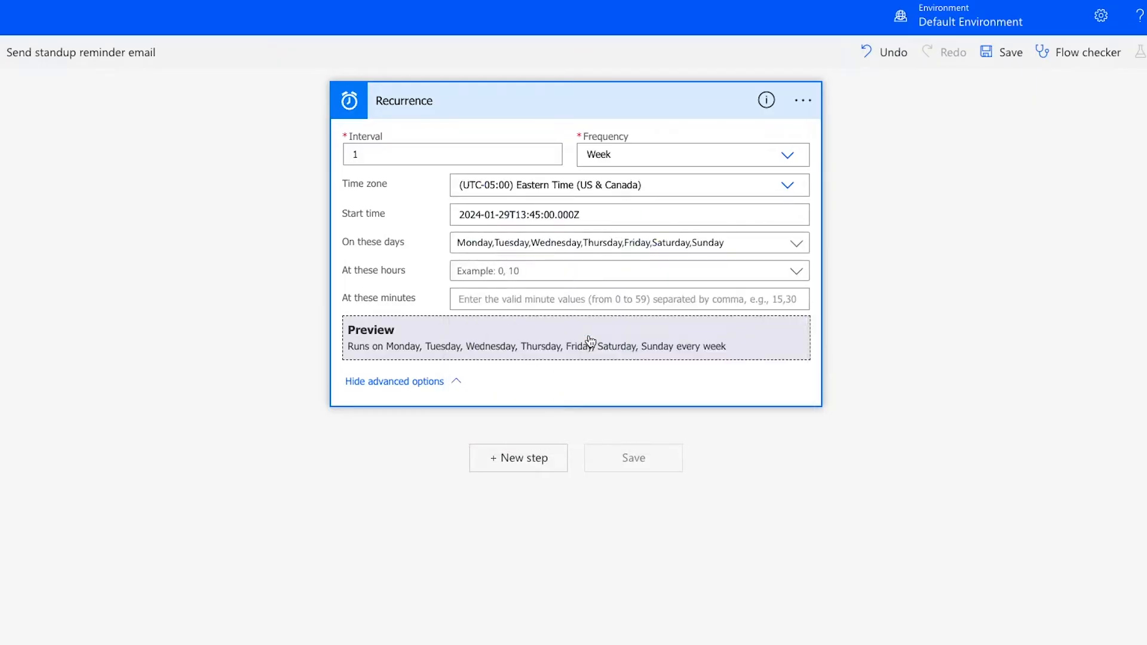
click(629, 242)
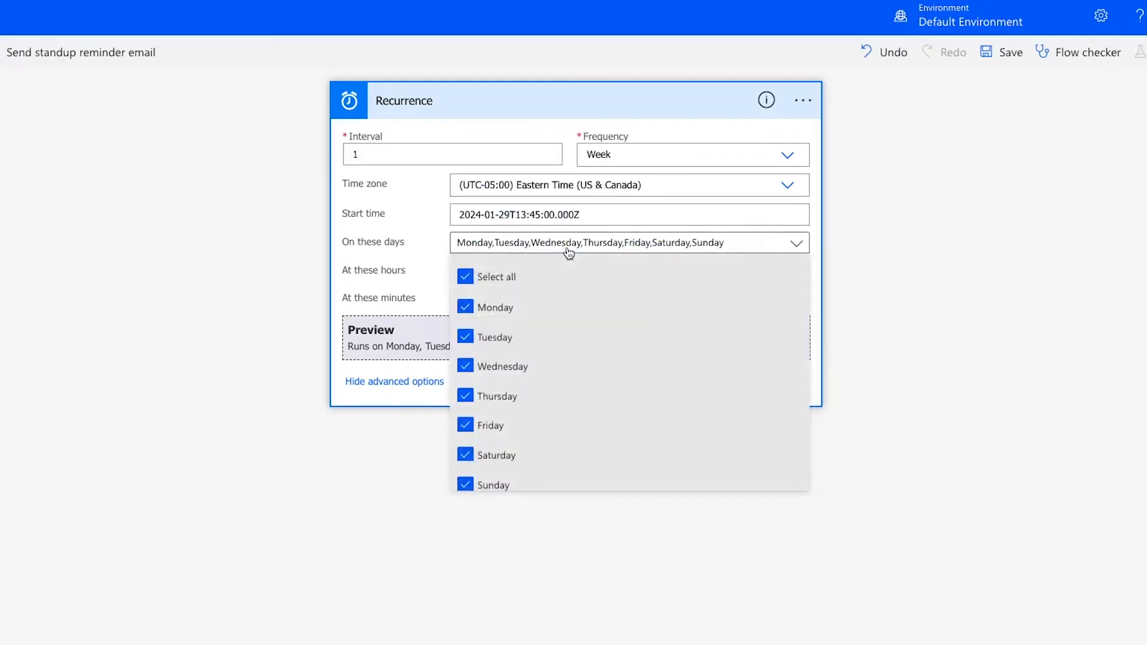
click(466, 277)
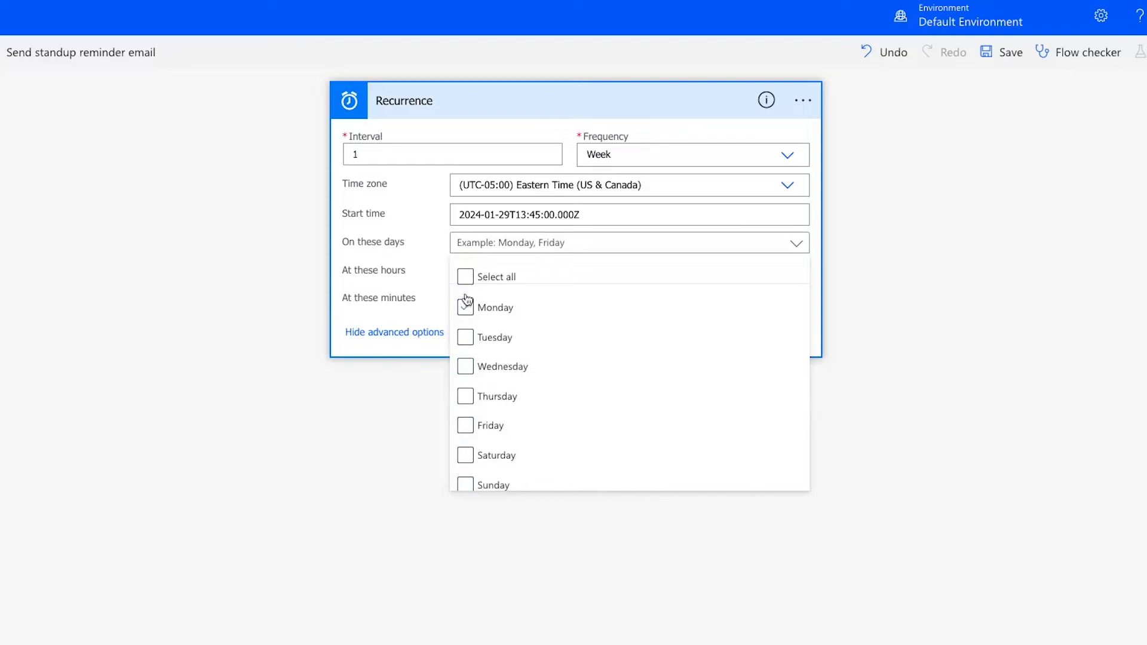
click(465, 307)
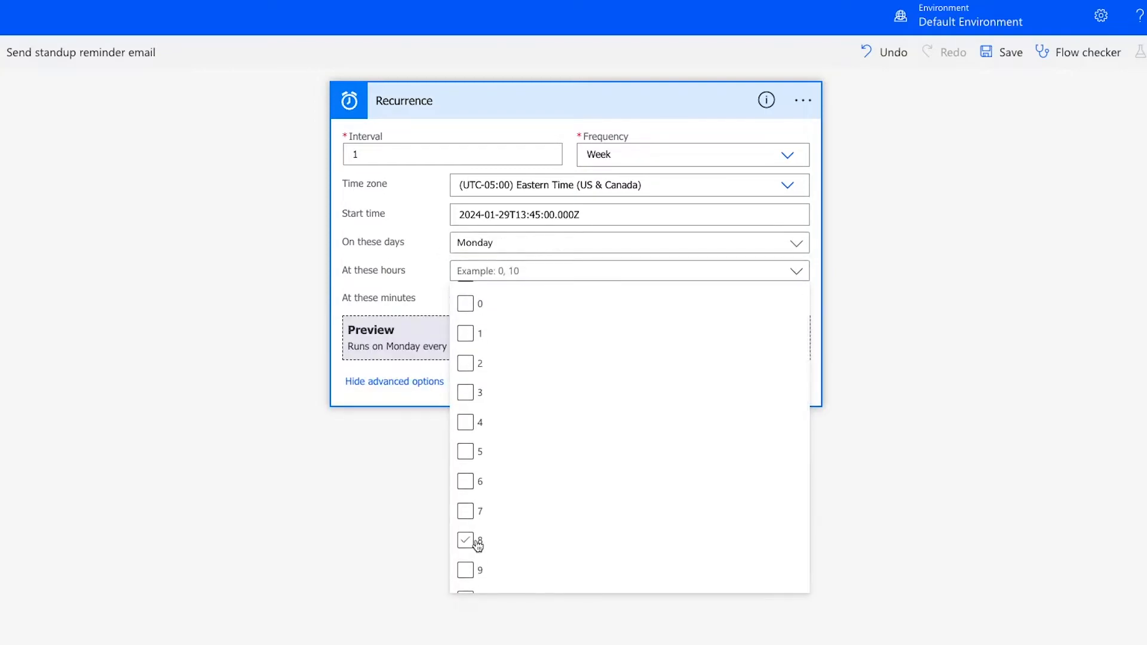
click(464, 540)
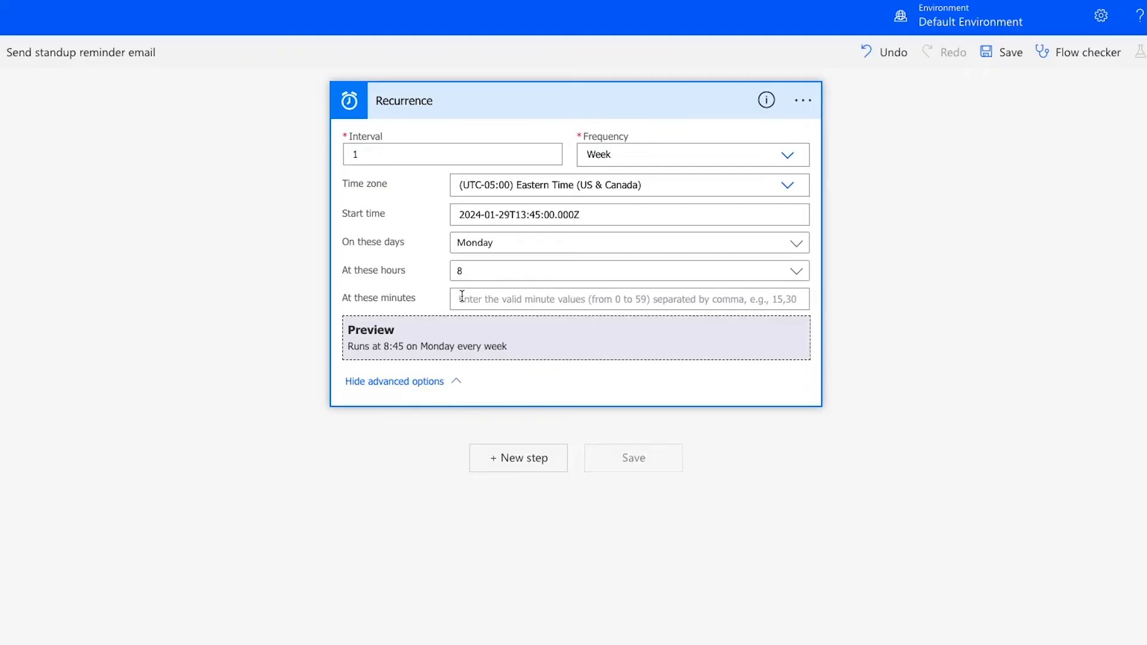
text(45)
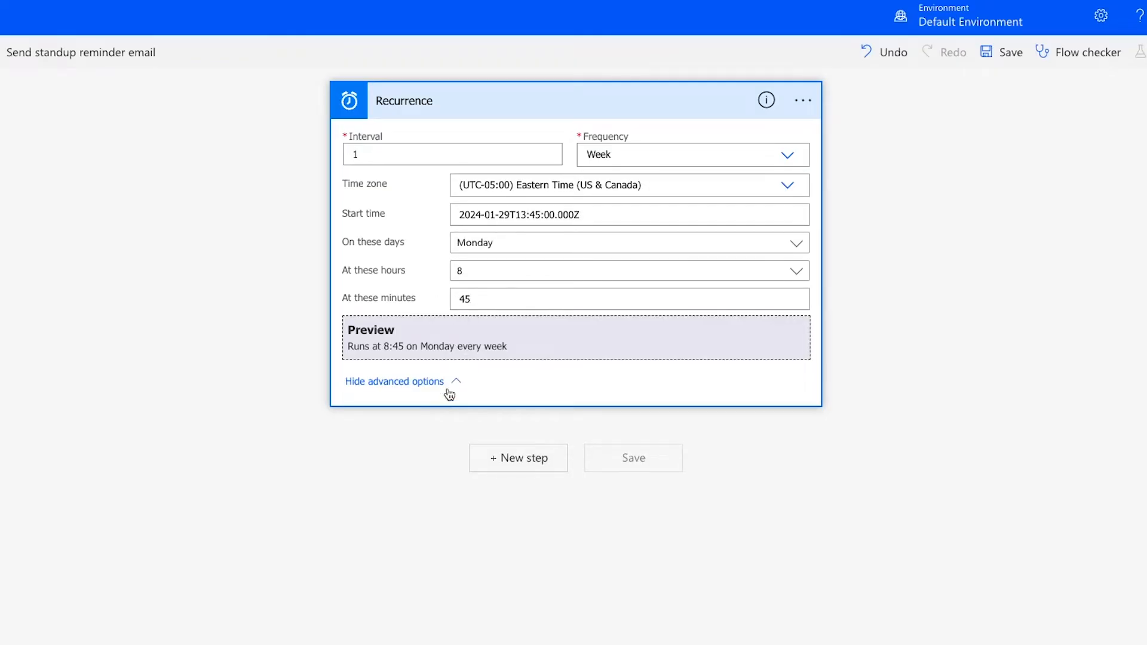
click(395, 382)
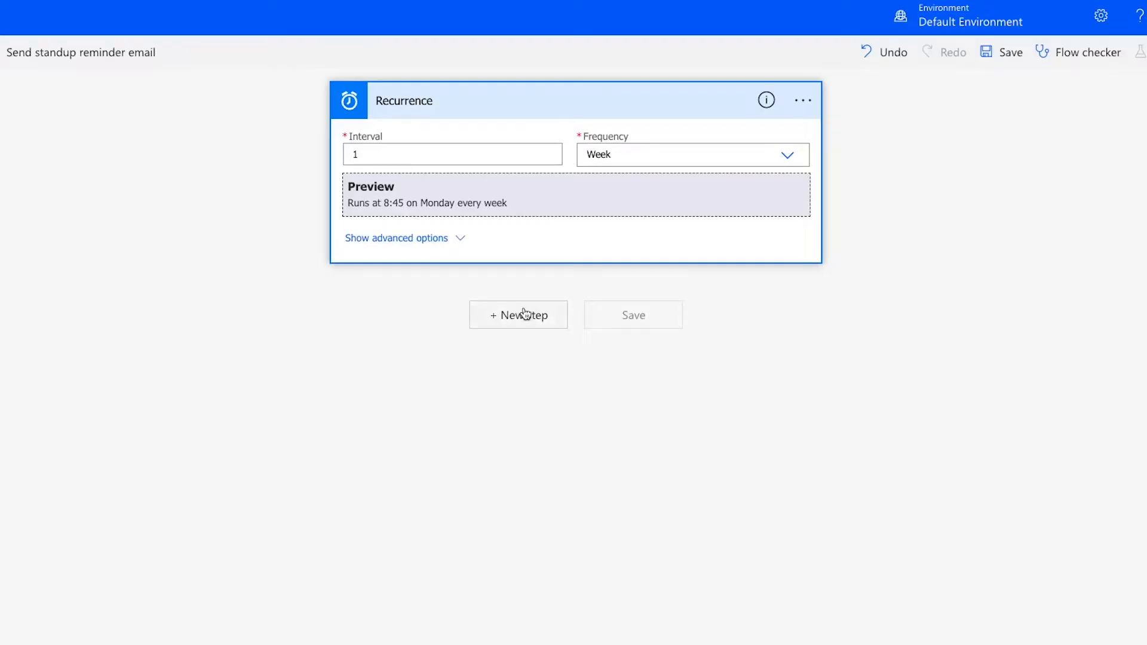
Add an Outlook.com 'Send an email (V2)' action after the recurrence trigger.
click(518, 315)
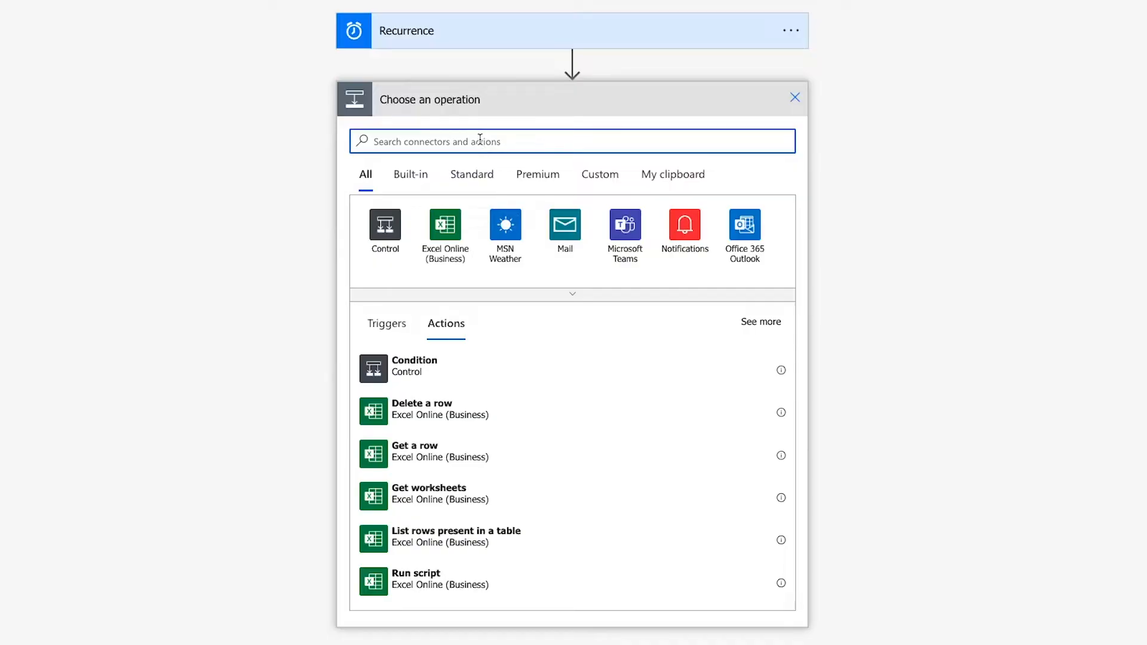
text(Outlook)
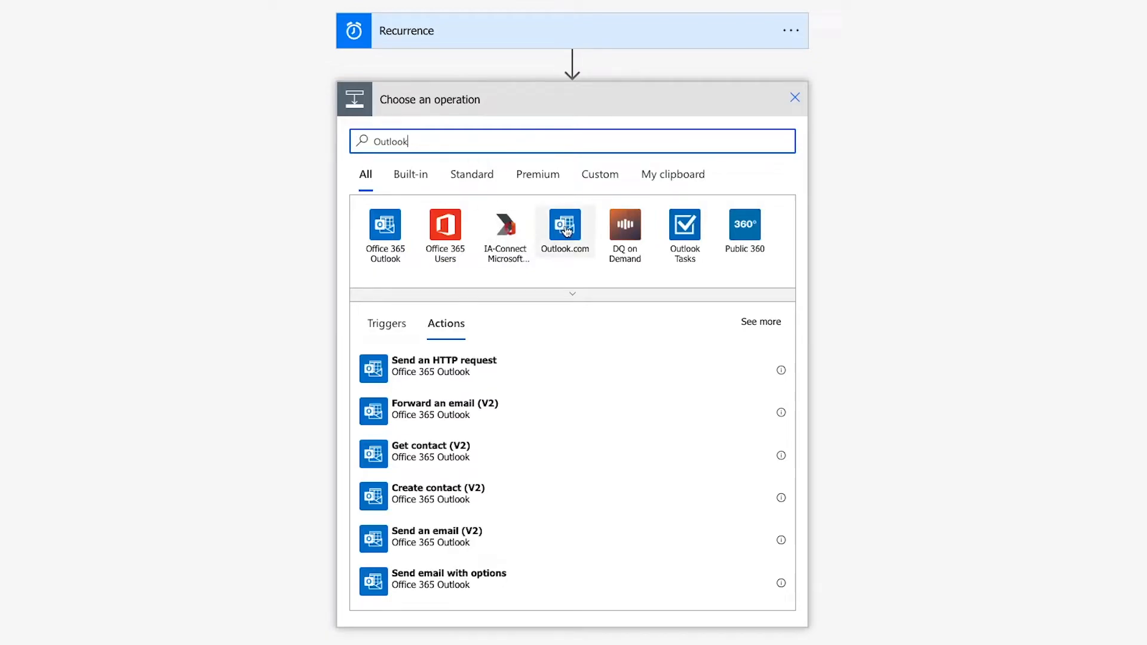
click(565, 226)
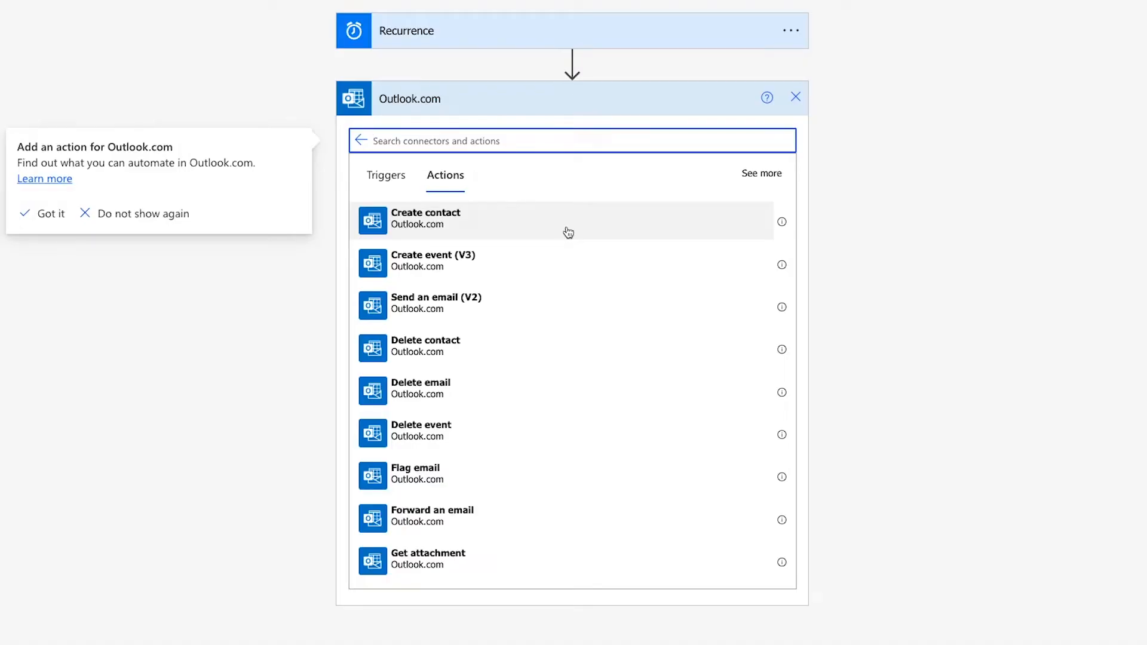
mouse_move(563, 310)
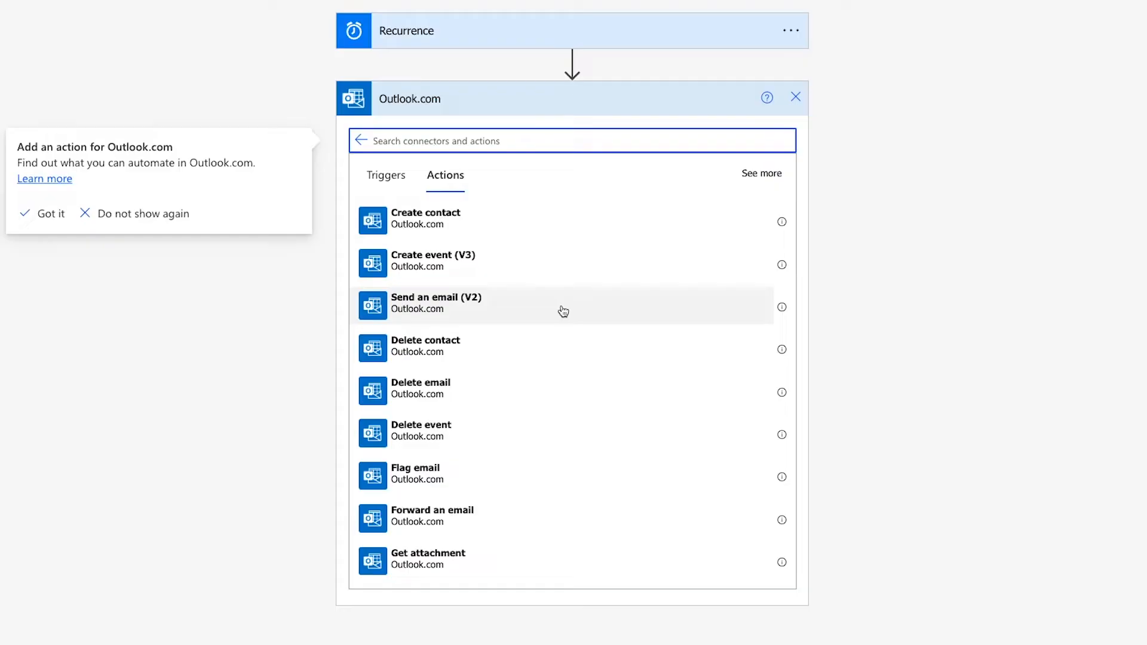
click(436, 304)
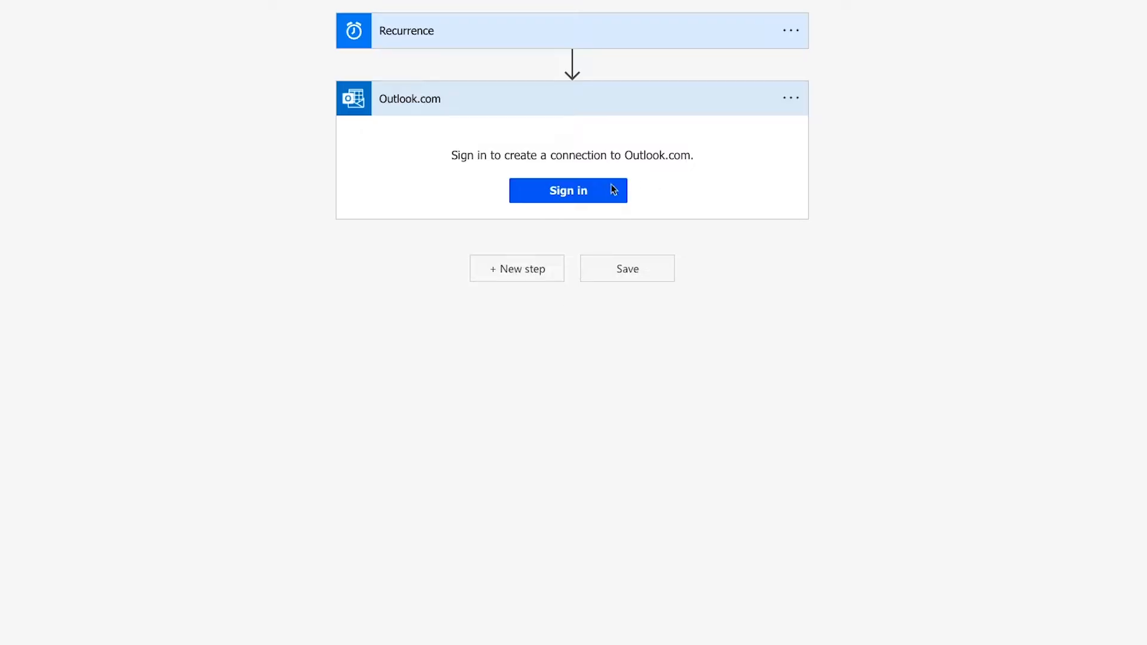
Sign in to Outlook.com and accept the mail and contact permissions for the connection.
click(568, 190)
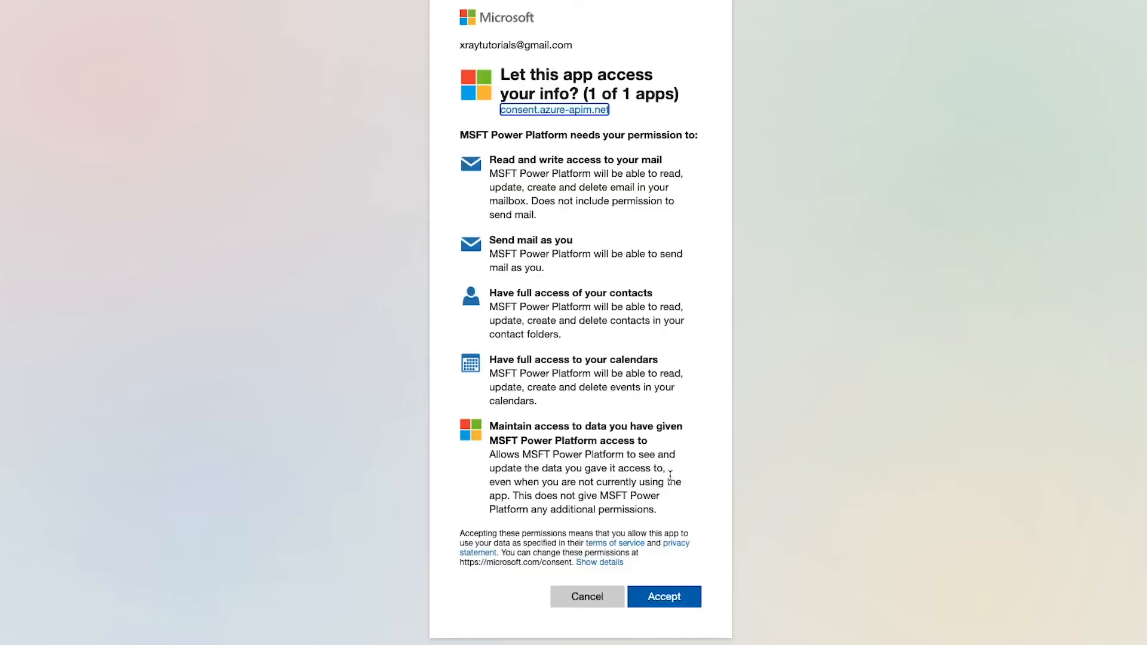
click(664, 596)
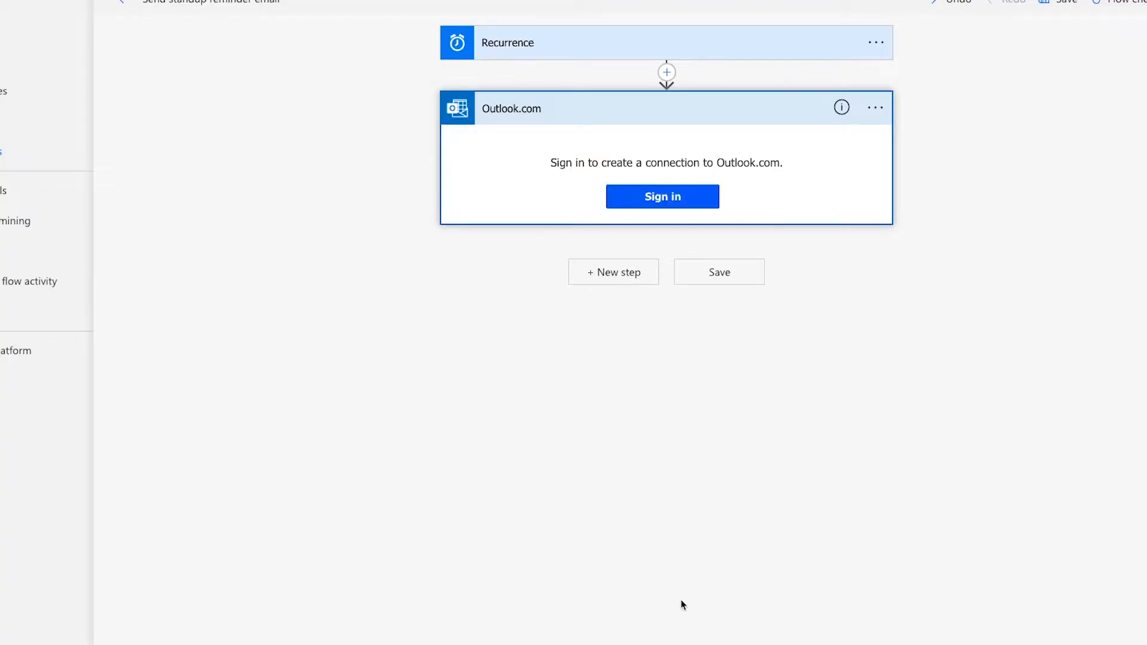
click(662, 196)
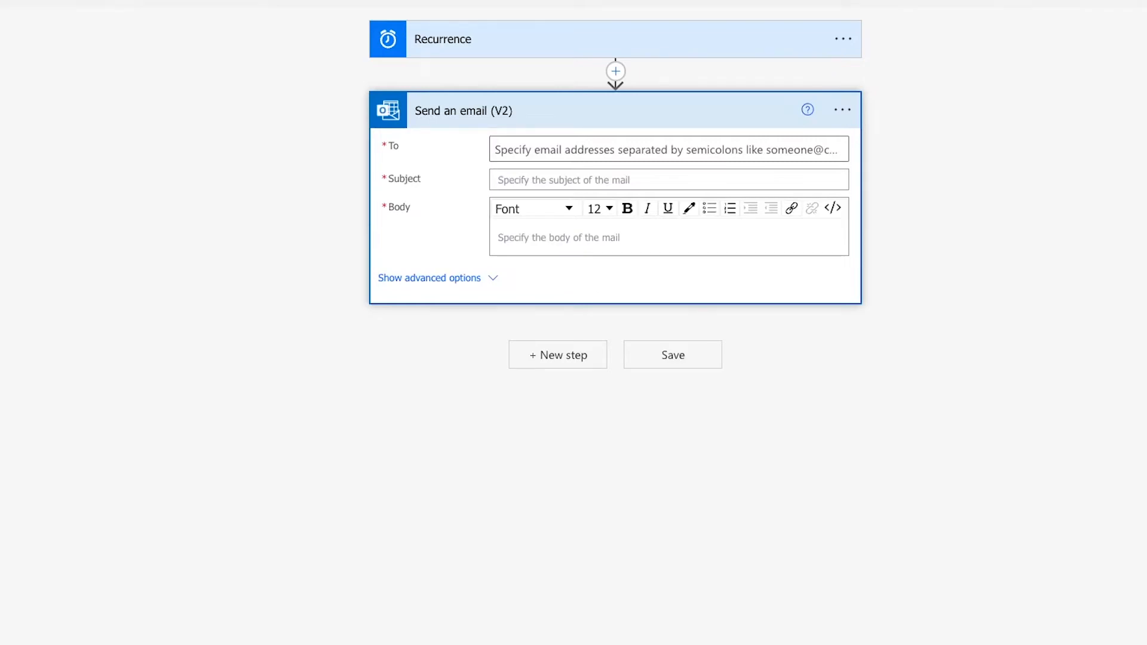
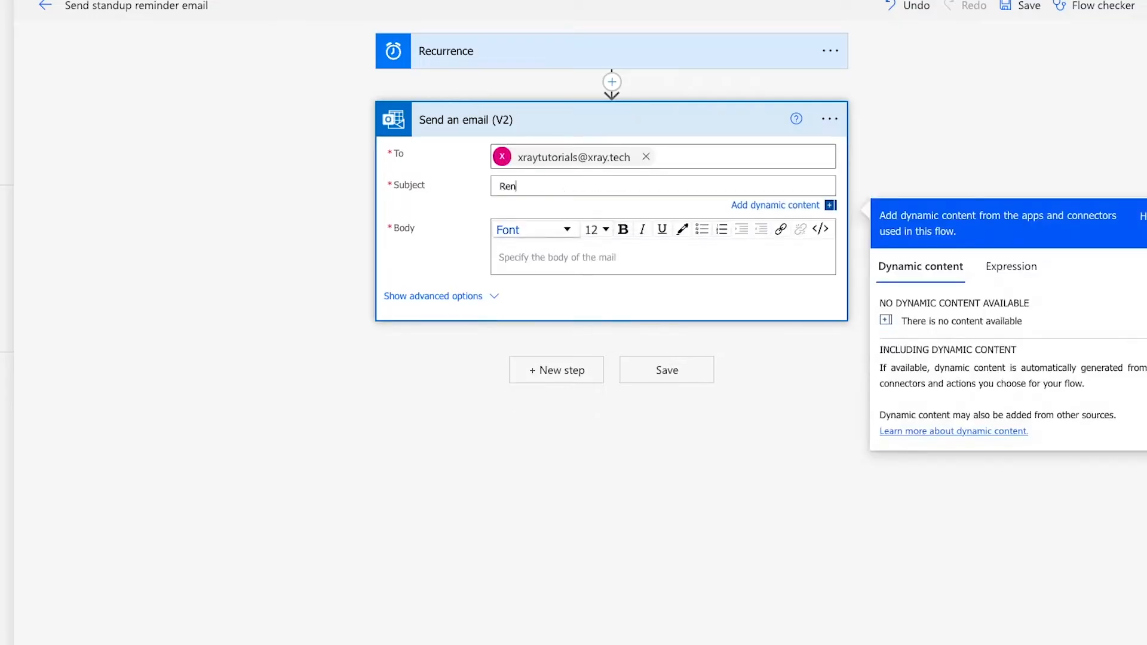
text(Reminder Standup Meeting)
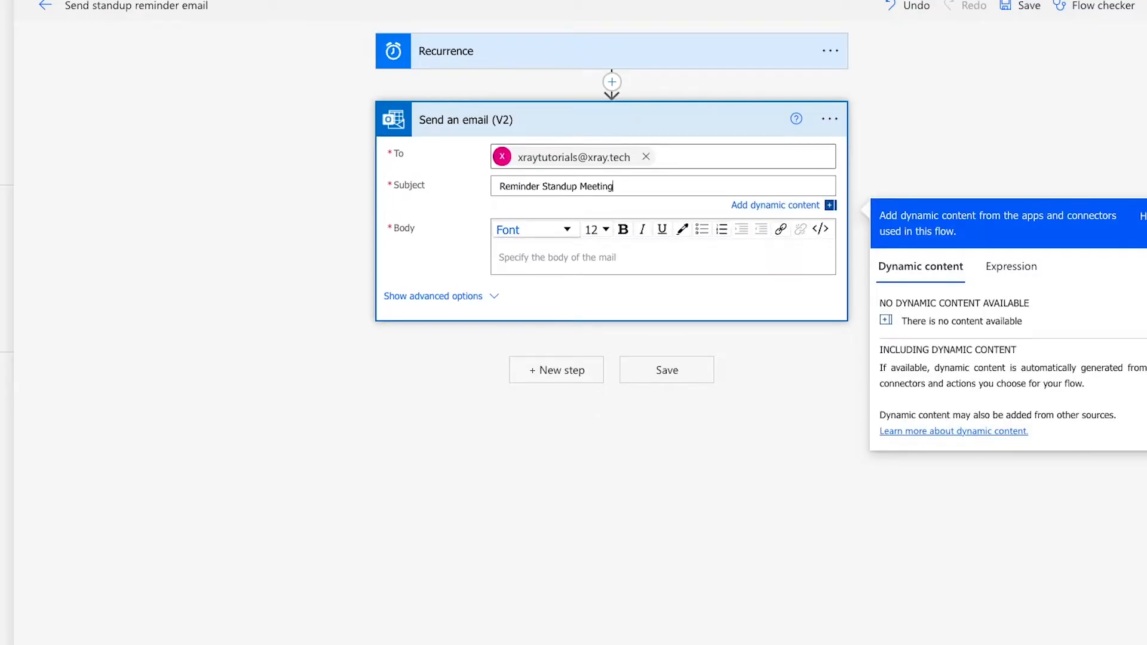
text(This is just an automated reminder to give you a heads-up before the daily standup meeting.)
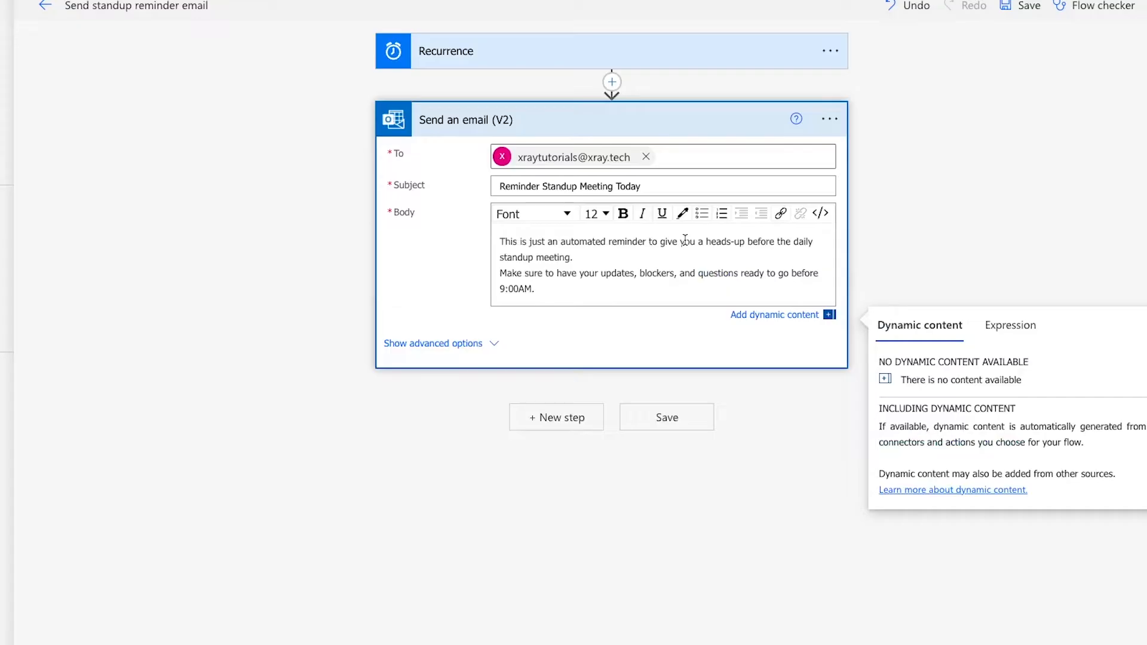
Make the 9:00AM time in the body bold and save the flow.
click(534, 288)
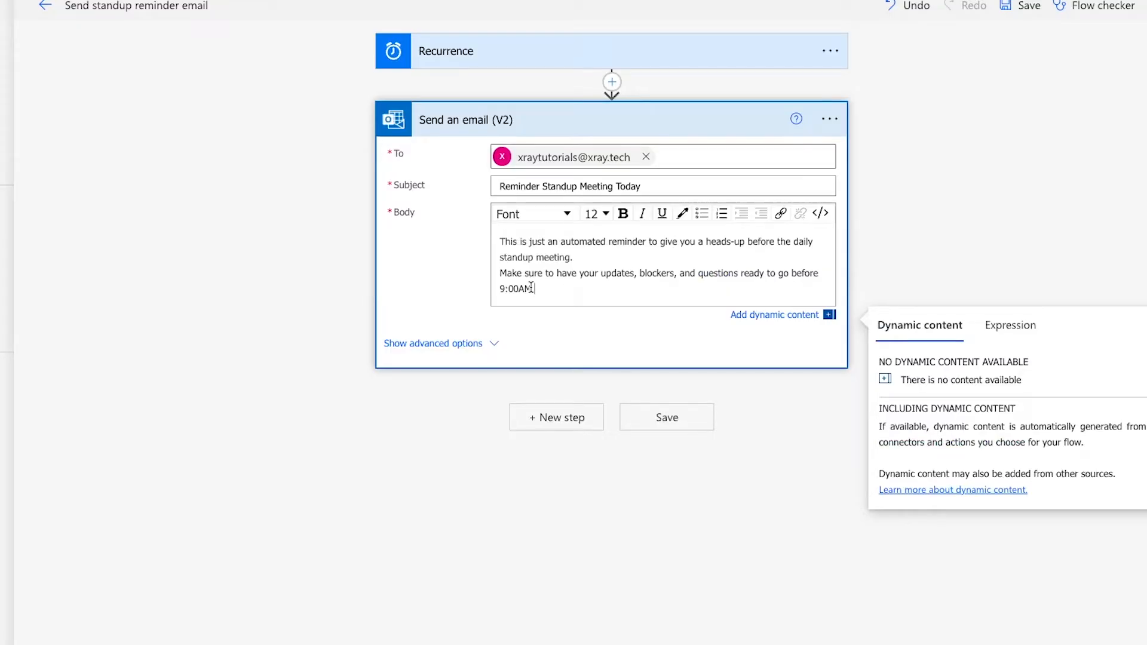
double_click(515, 289)
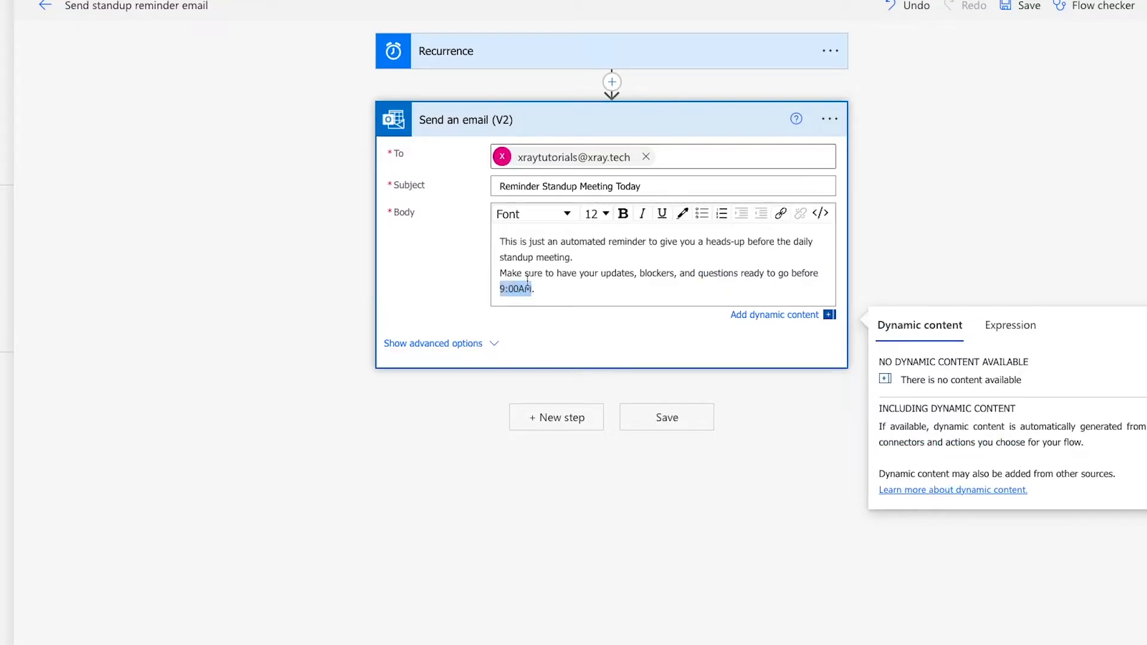
click(622, 213)
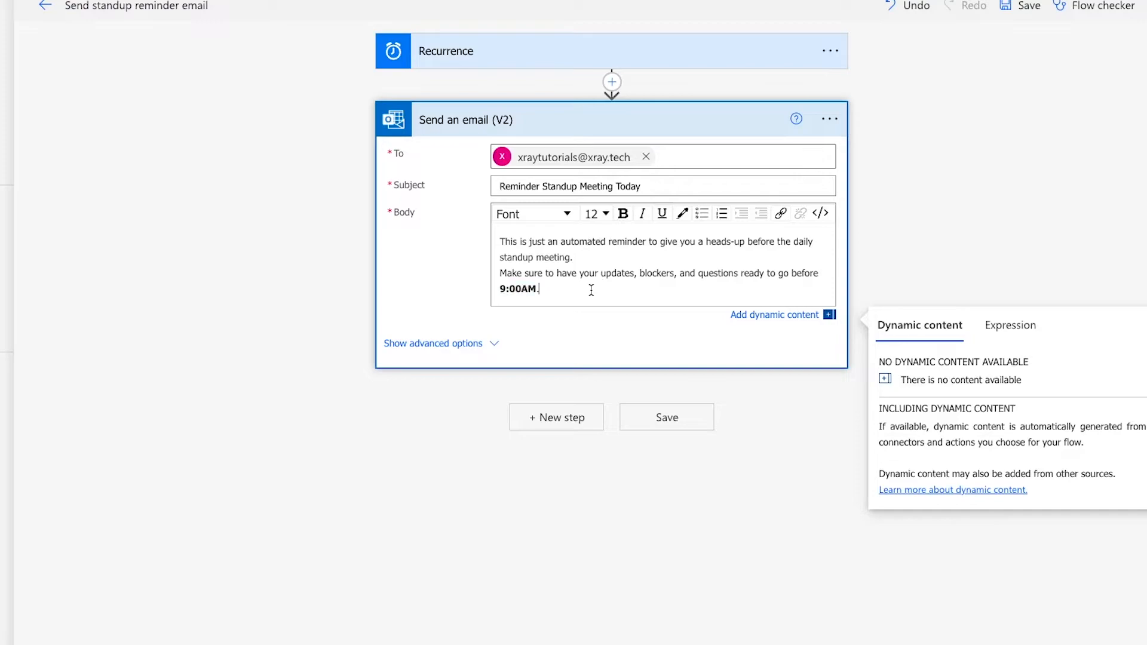
mouse_move(497, 342)
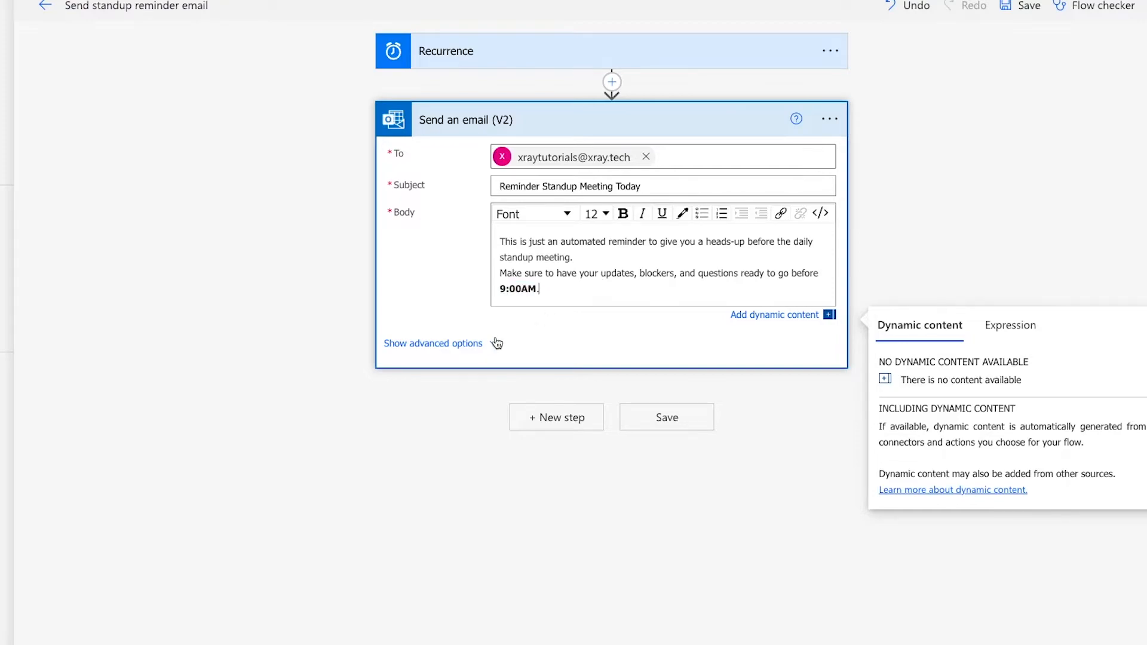
click(433, 343)
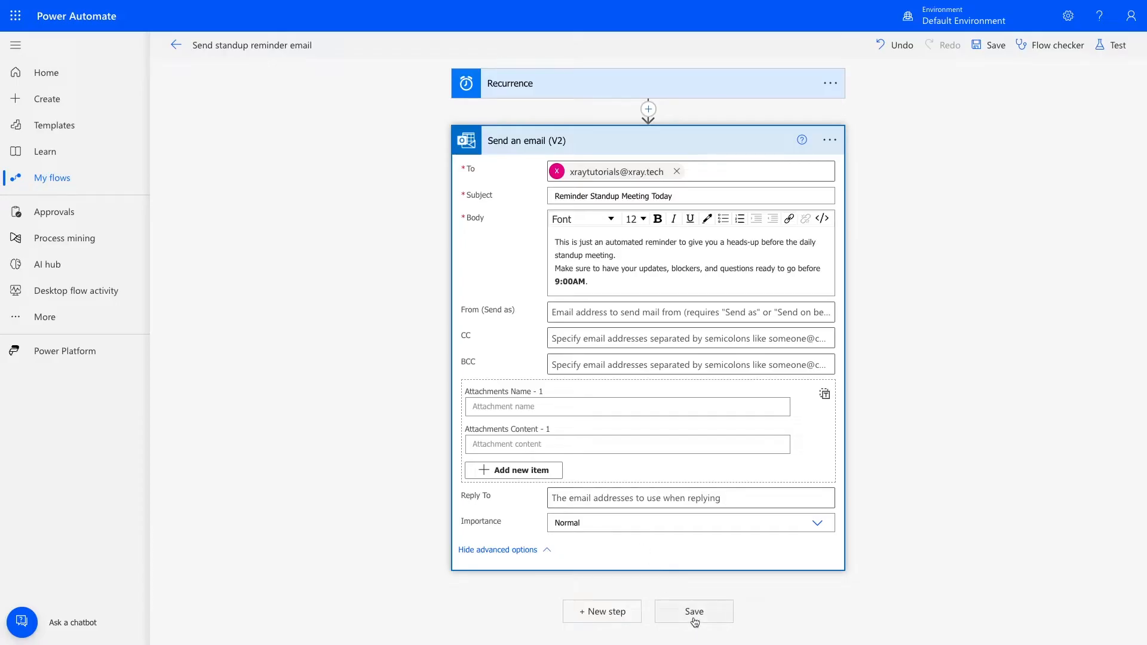
click(694, 611)
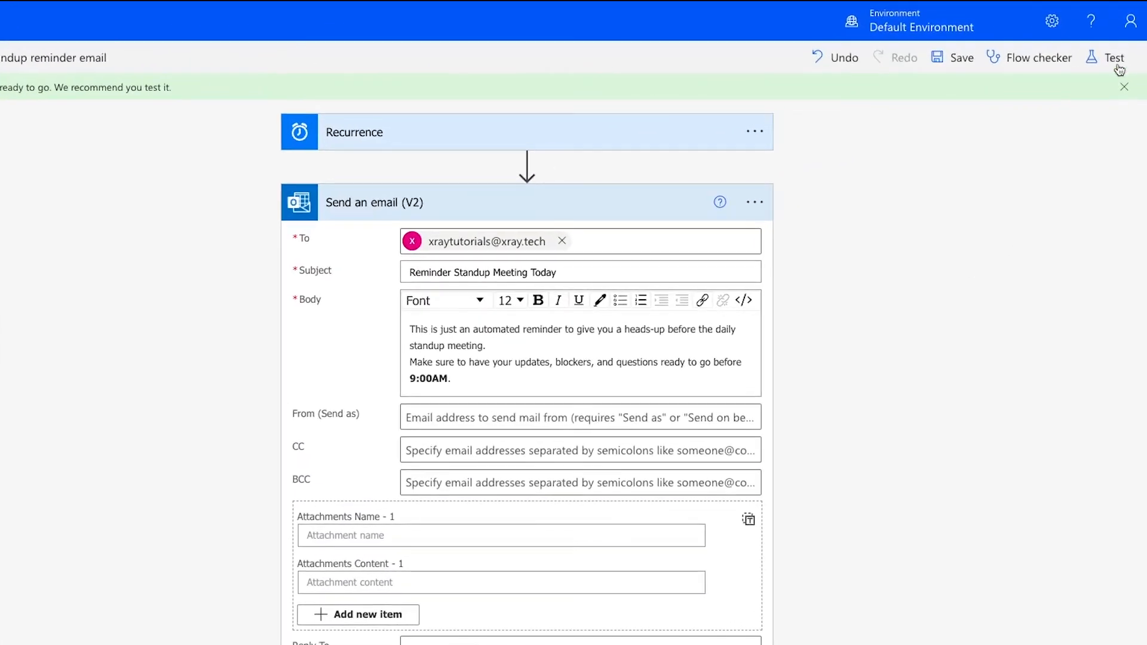
Run a manual test of the flow and close the run confirmation.
click(1110, 58)
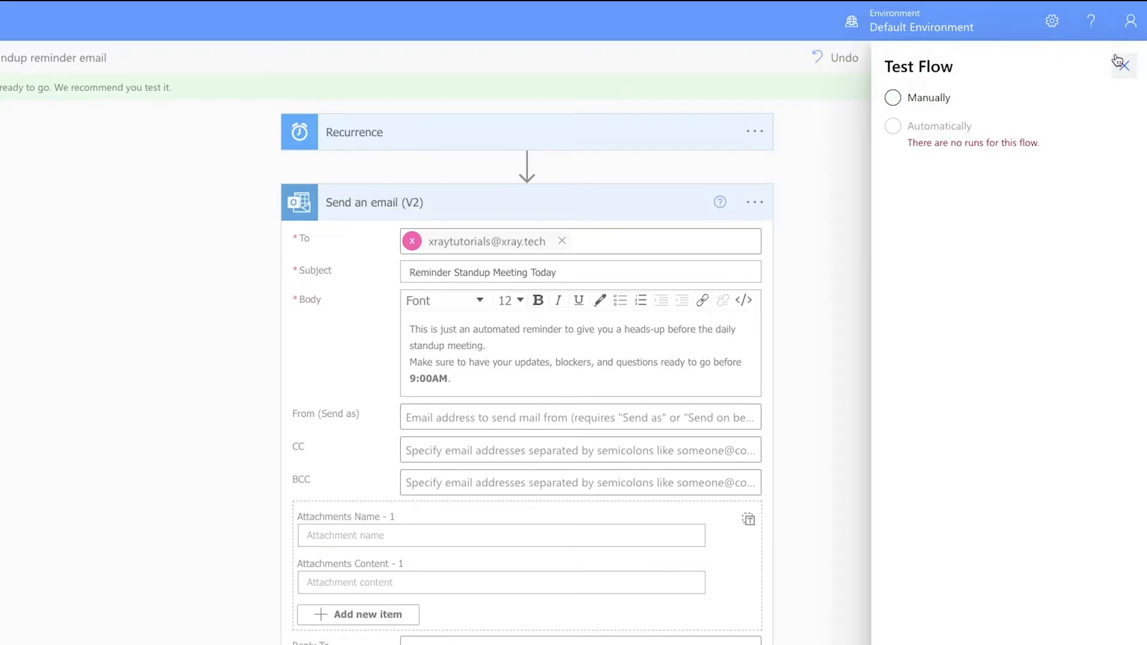
click(892, 97)
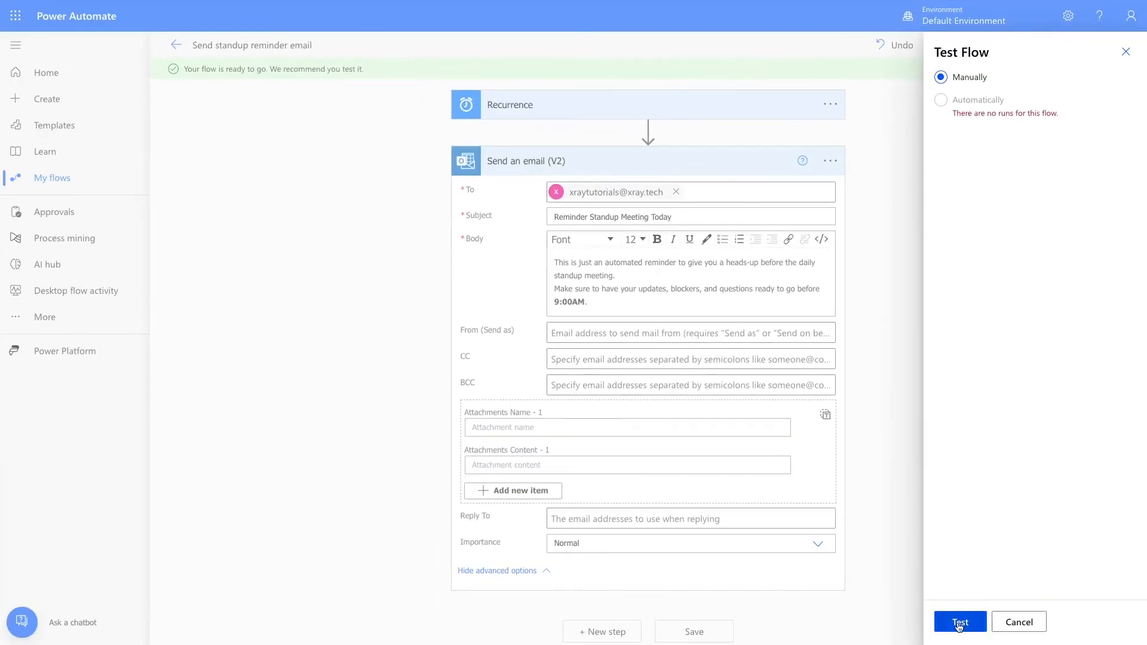
click(960, 622)
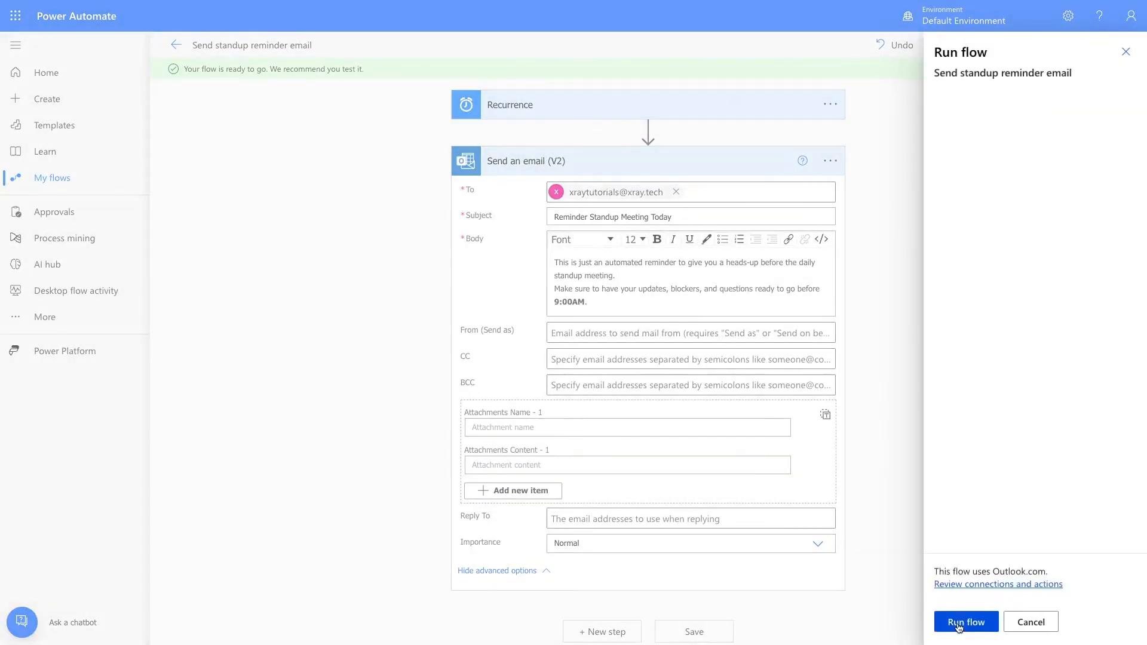
click(965, 622)
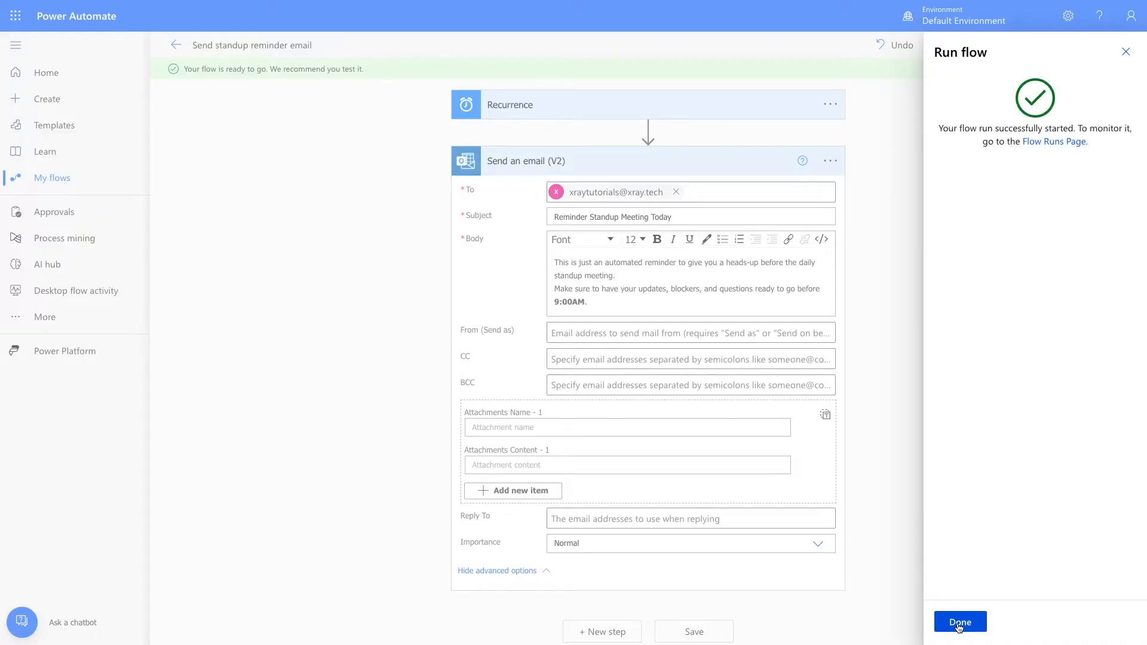
click(960, 622)
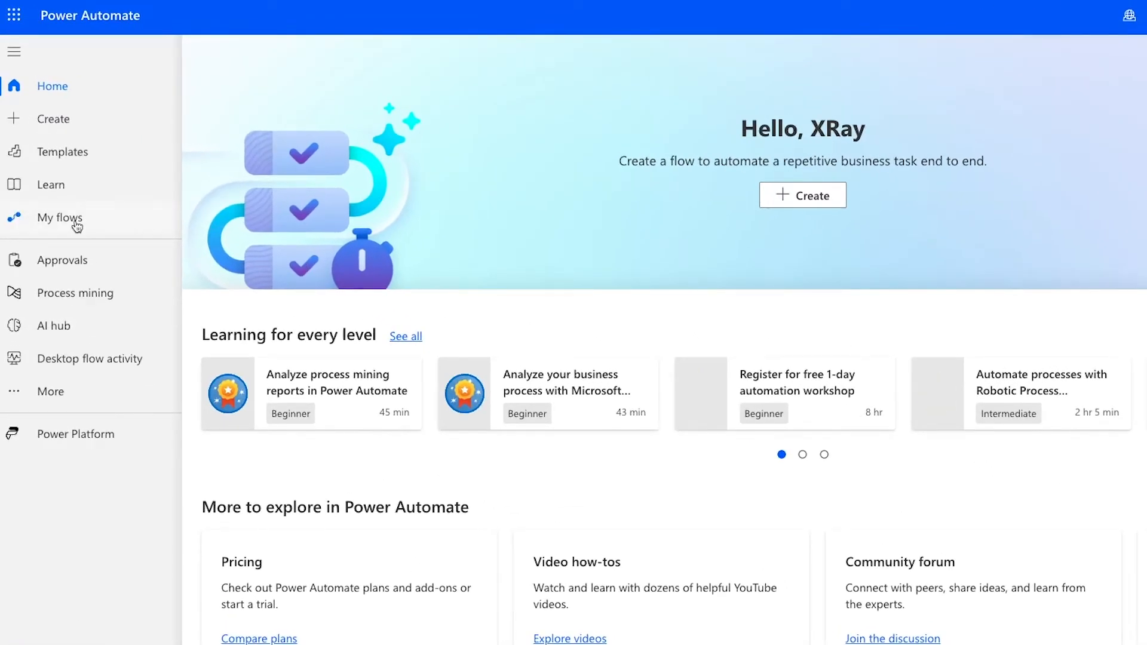
In My flows, turn off the Send standup reminder email flow from its more-actions menu.
click(60, 217)
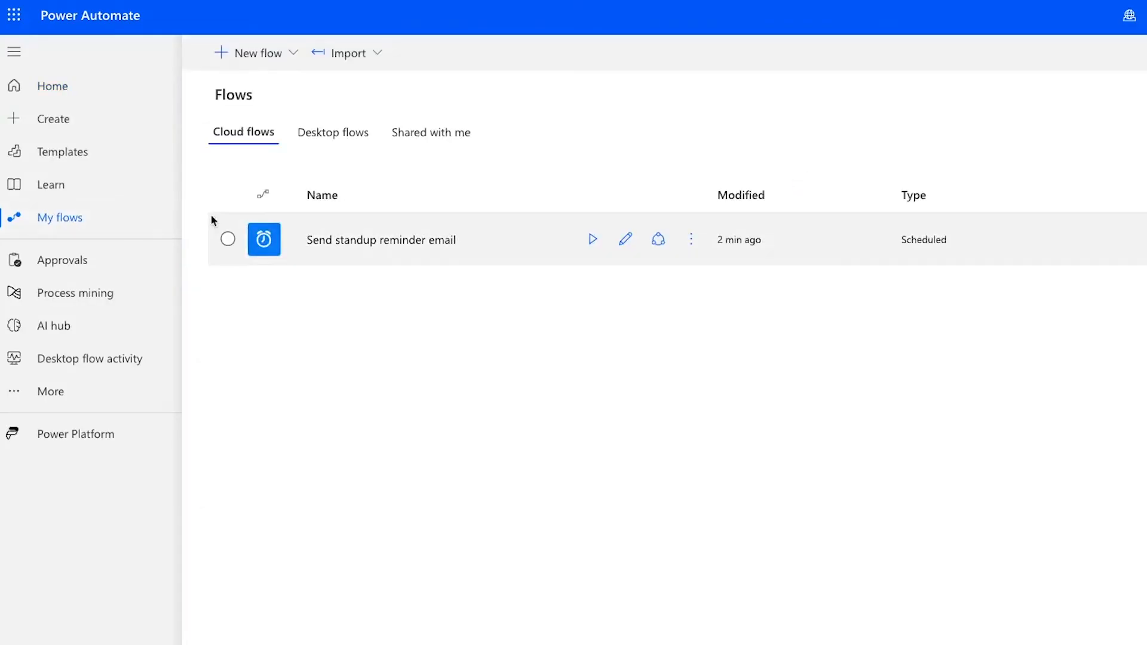
click(227, 239)
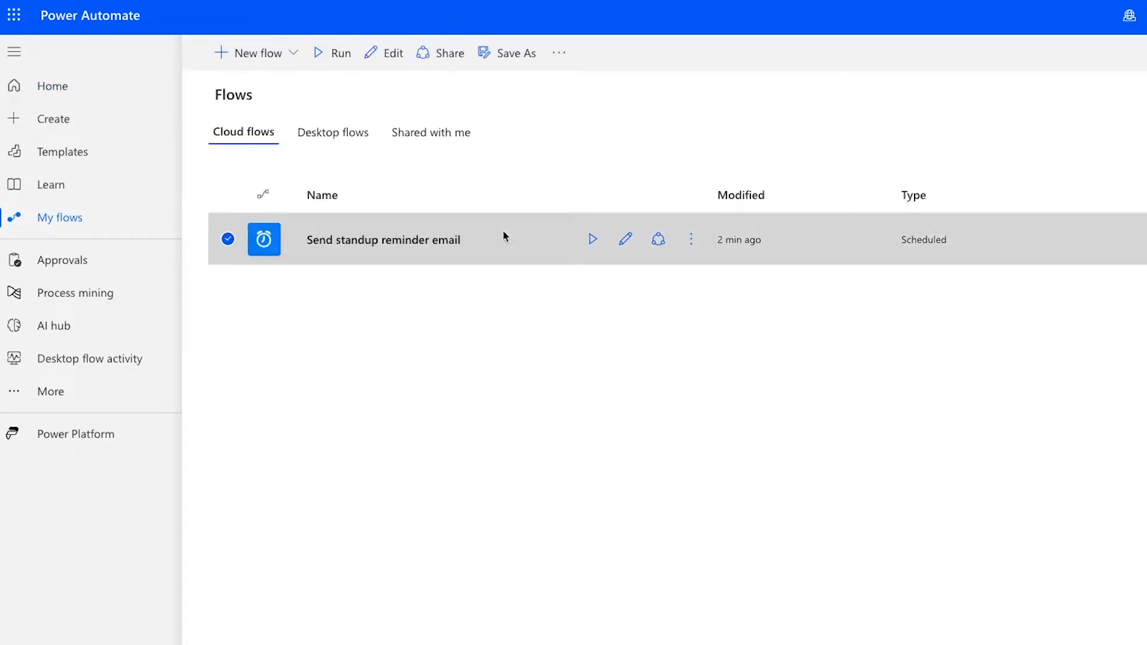
mouse_move(591, 240)
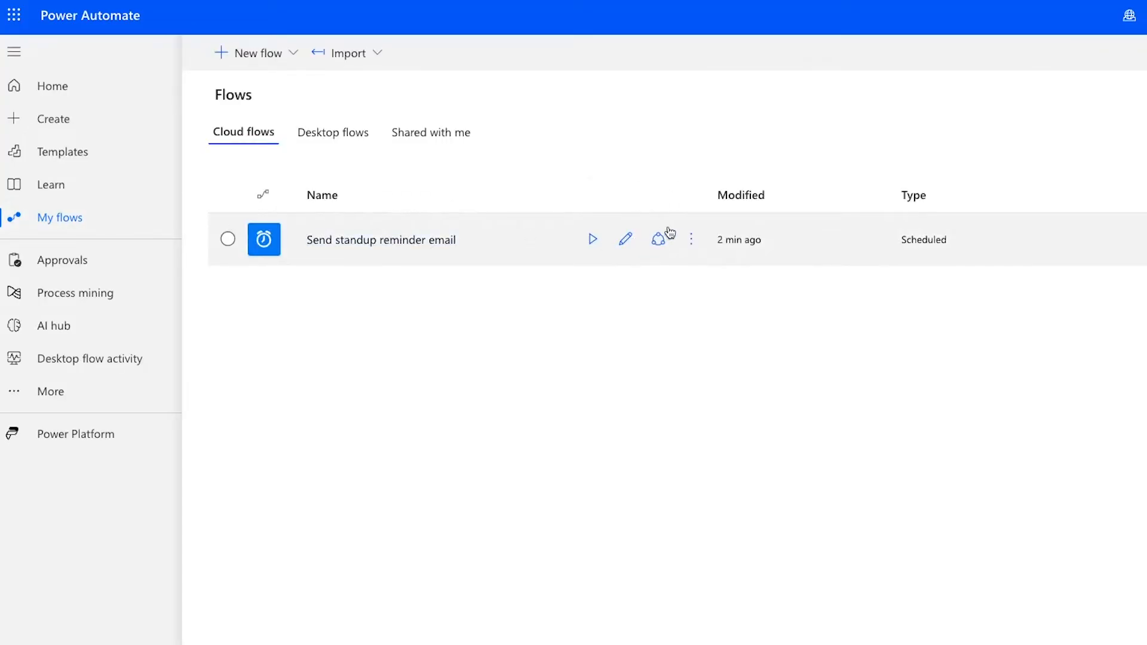
click(691, 239)
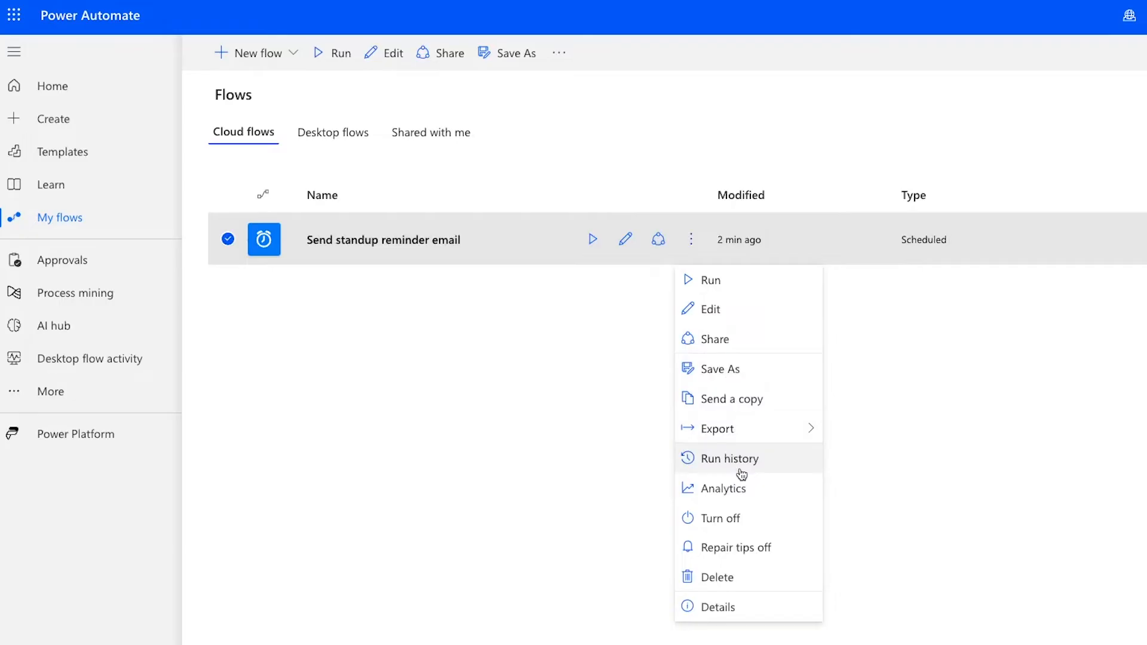
mouse_move(748, 531)
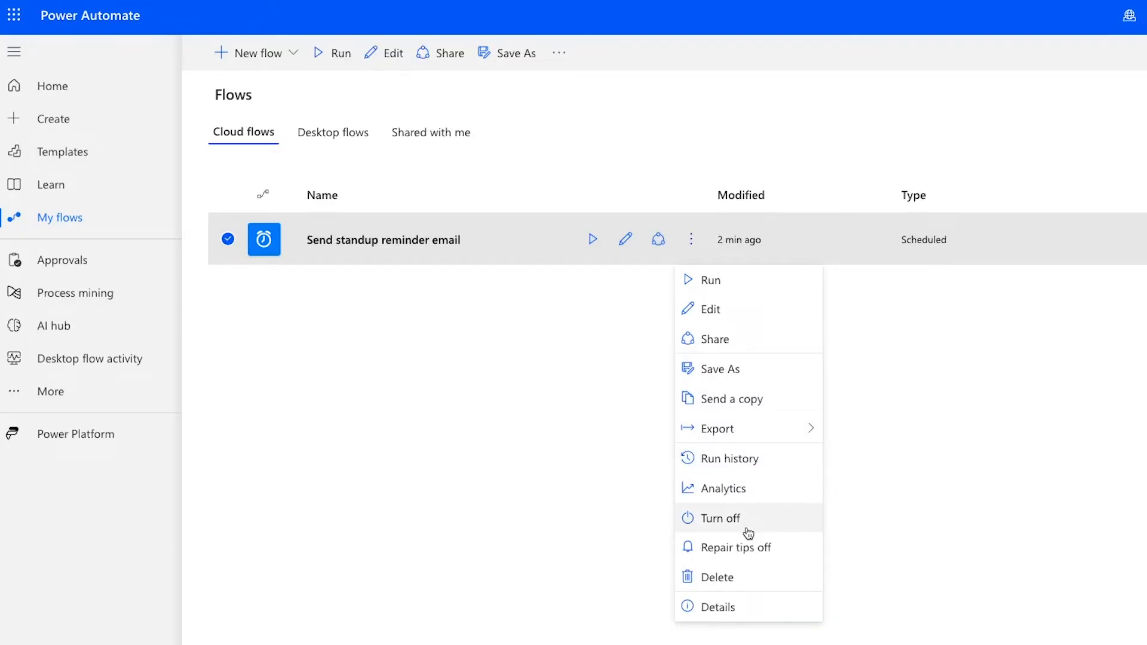
mouse_move(753, 520)
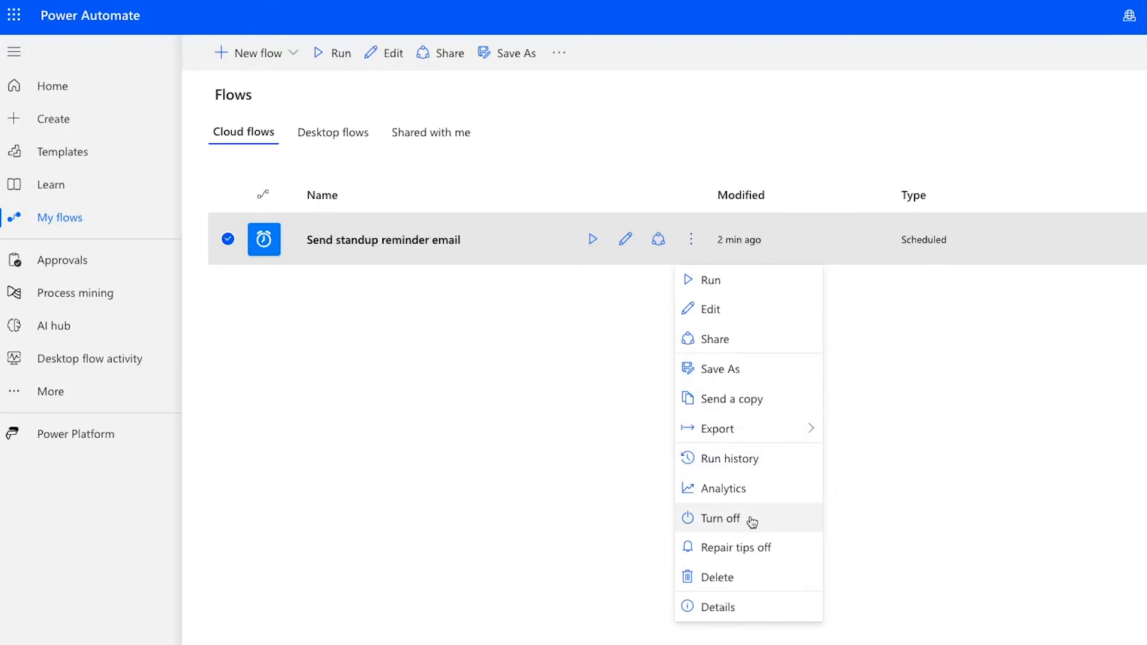
click(721, 519)
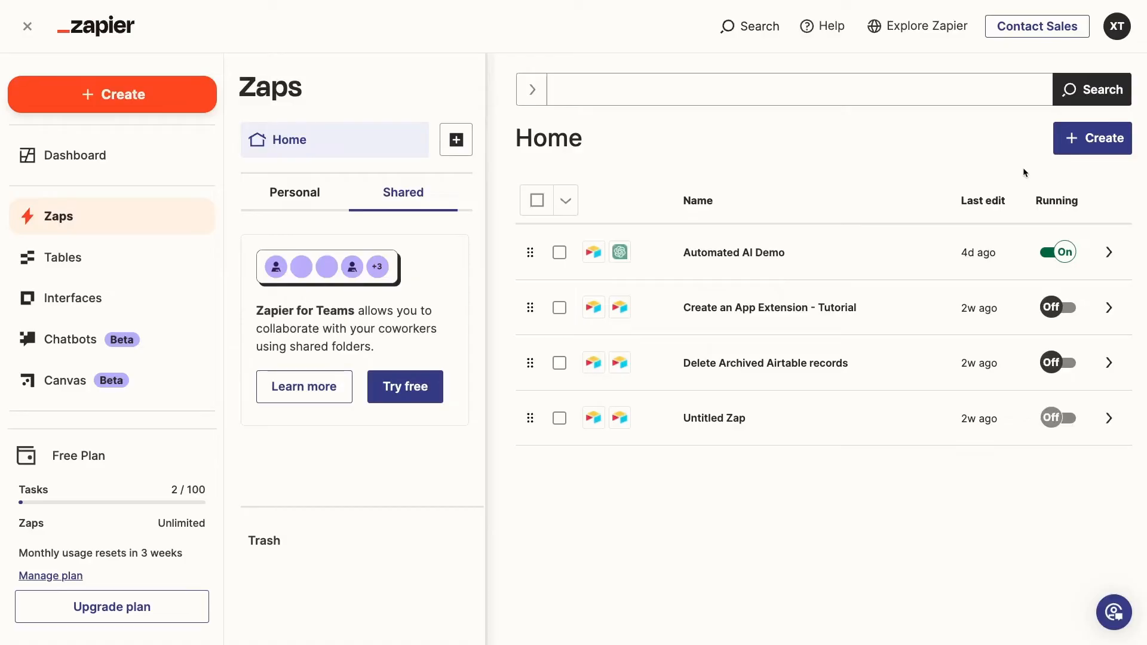
Create a new Zap with a Schedule trigger using the Every Week event.
click(1093, 138)
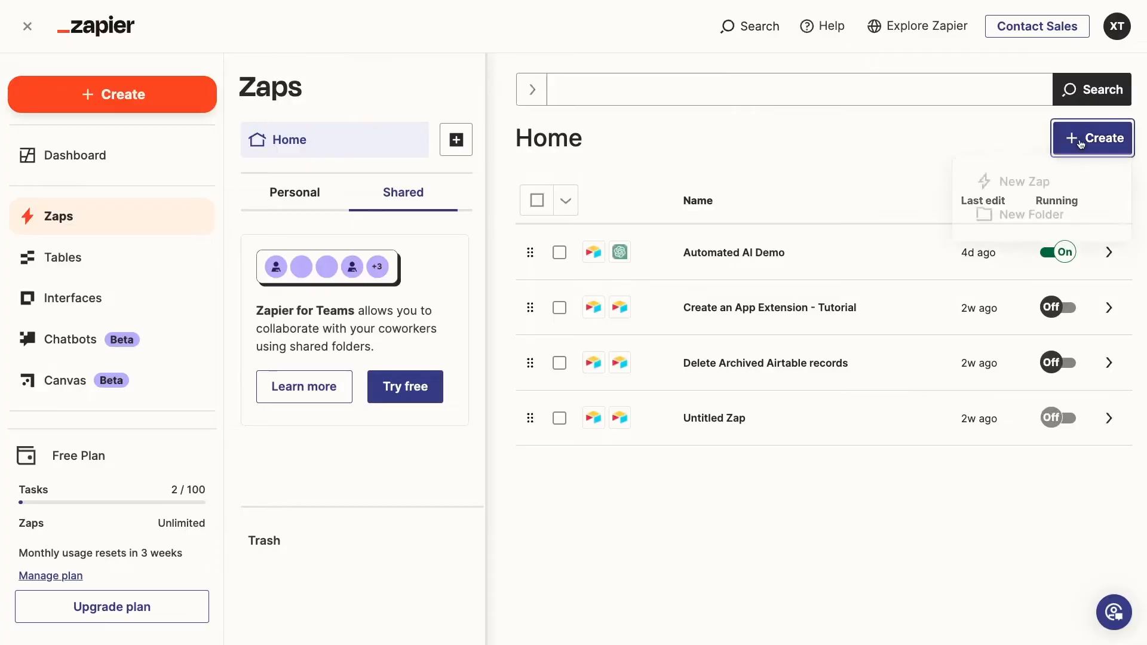
click(1024, 181)
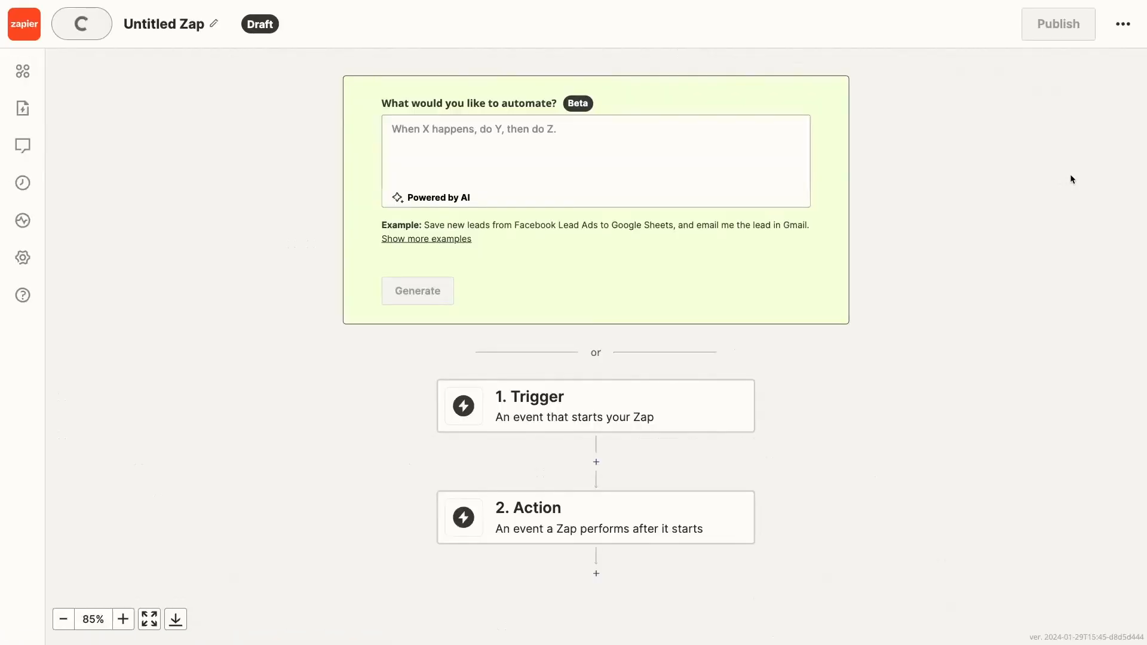
click(595, 405)
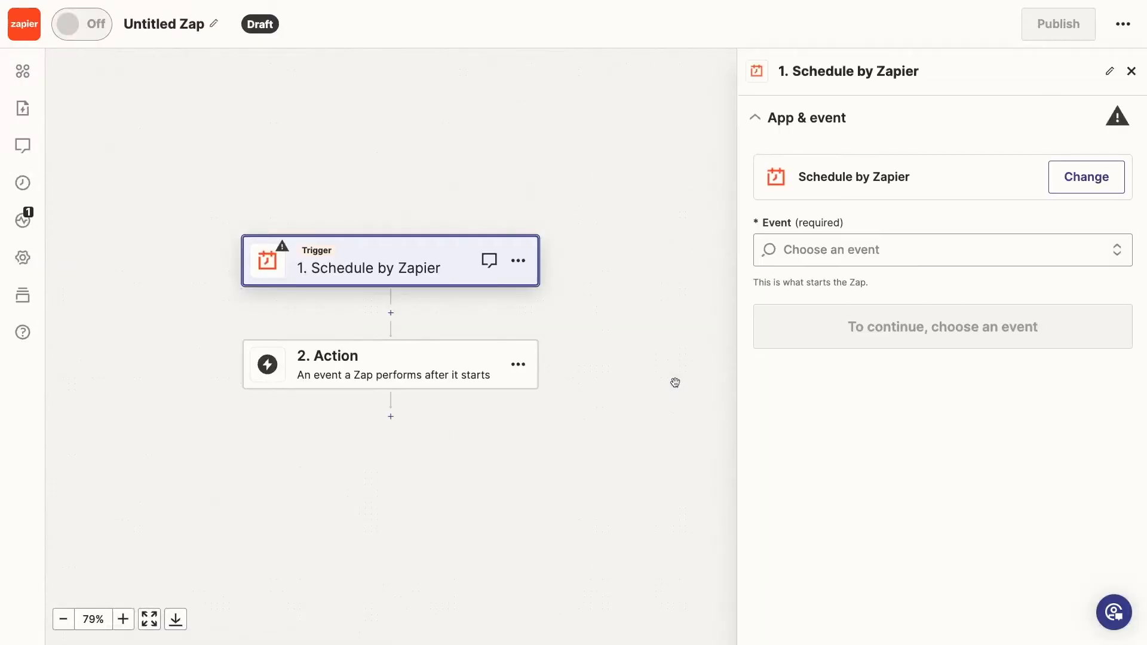
click(942, 250)
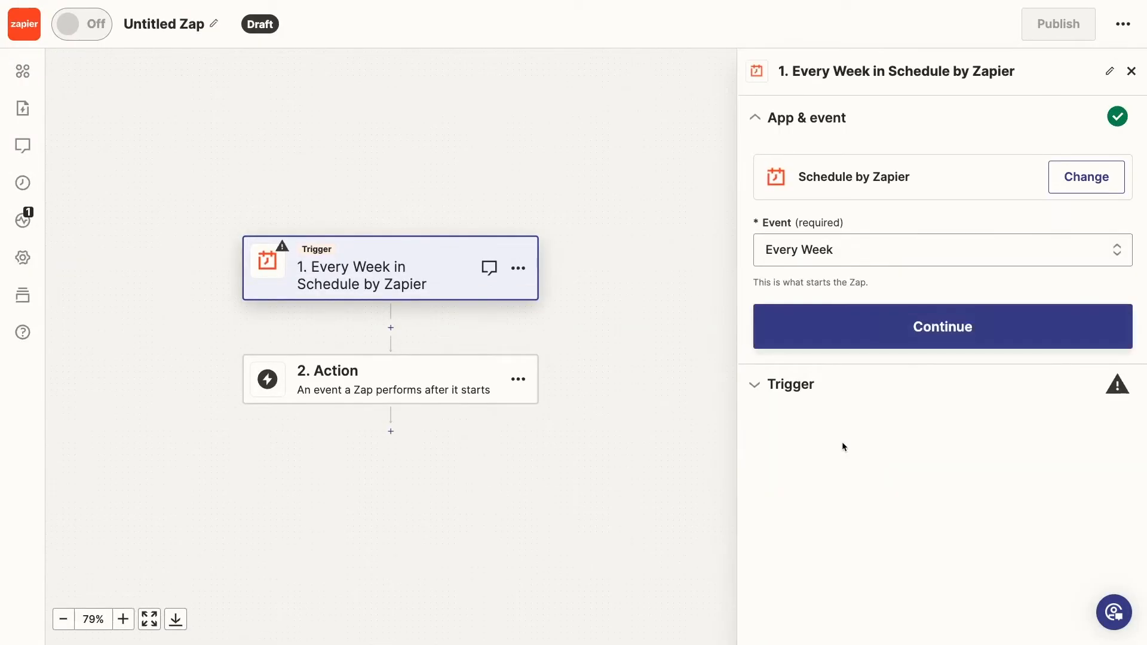
click(942, 326)
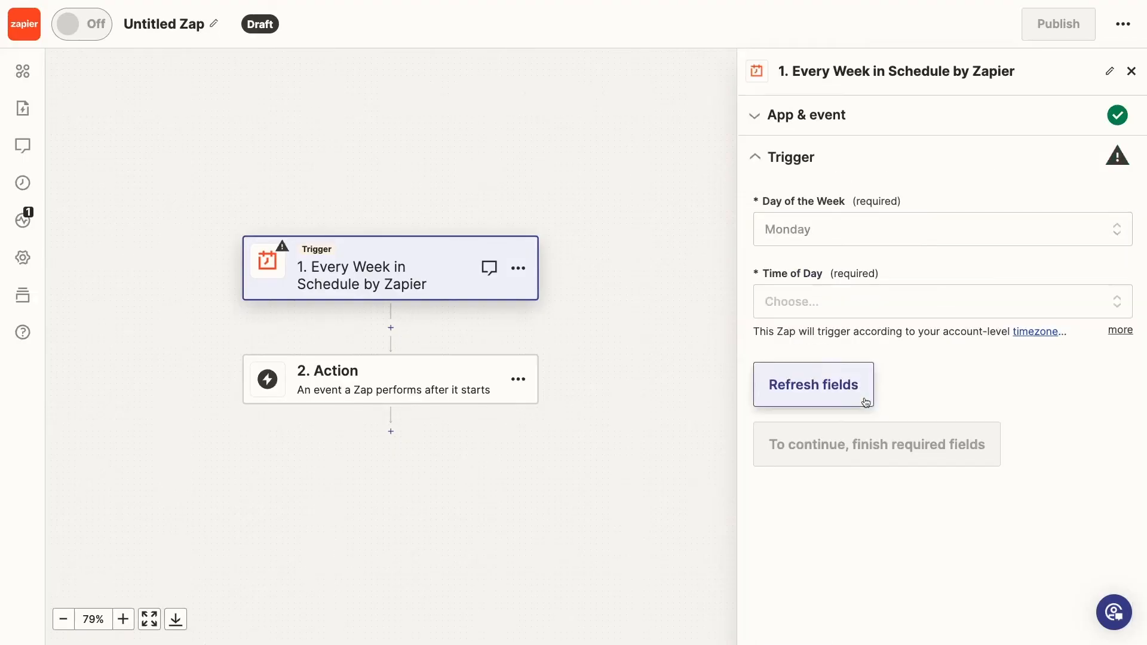
Set the trigger to Monday at 8am and test it successfully.
click(941, 301)
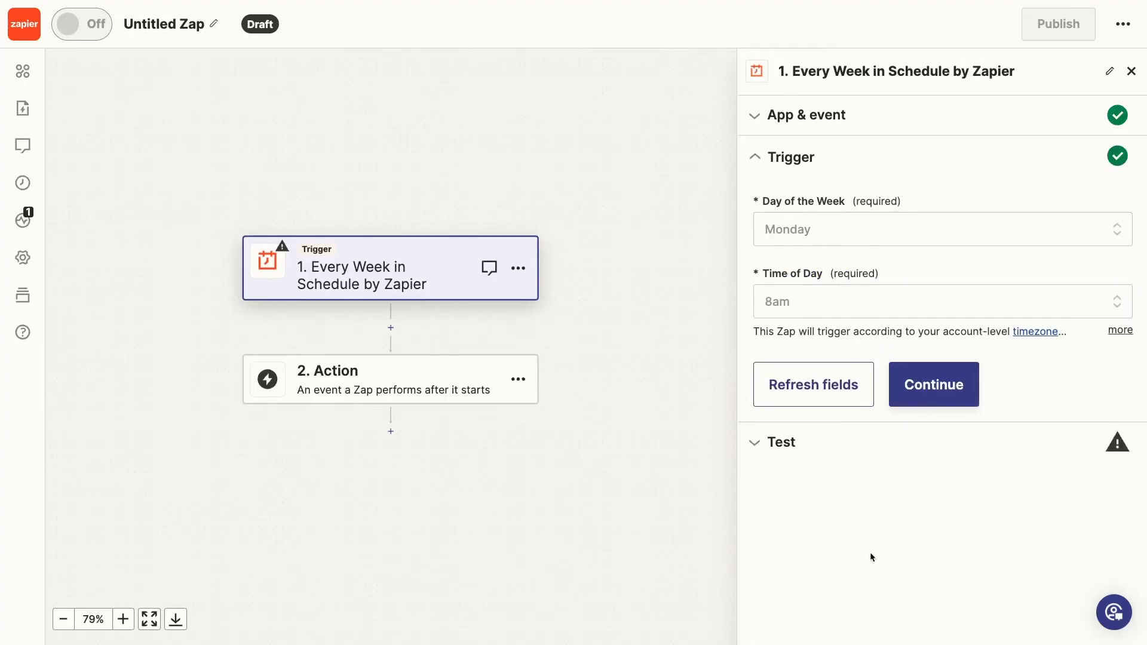
click(934, 385)
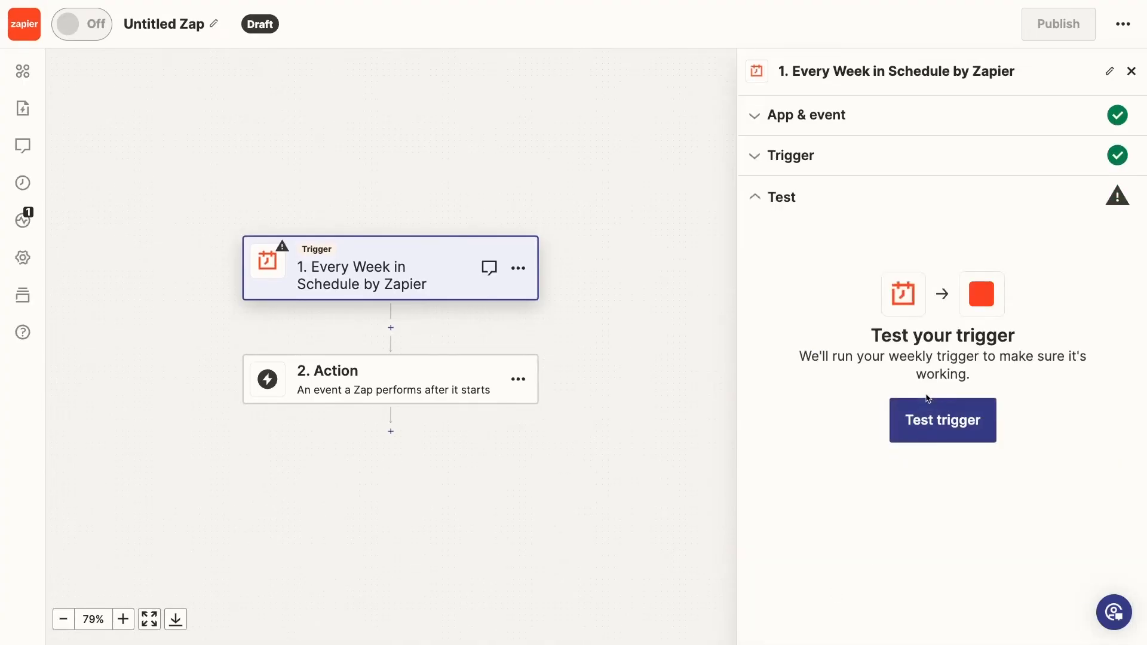
click(942, 420)
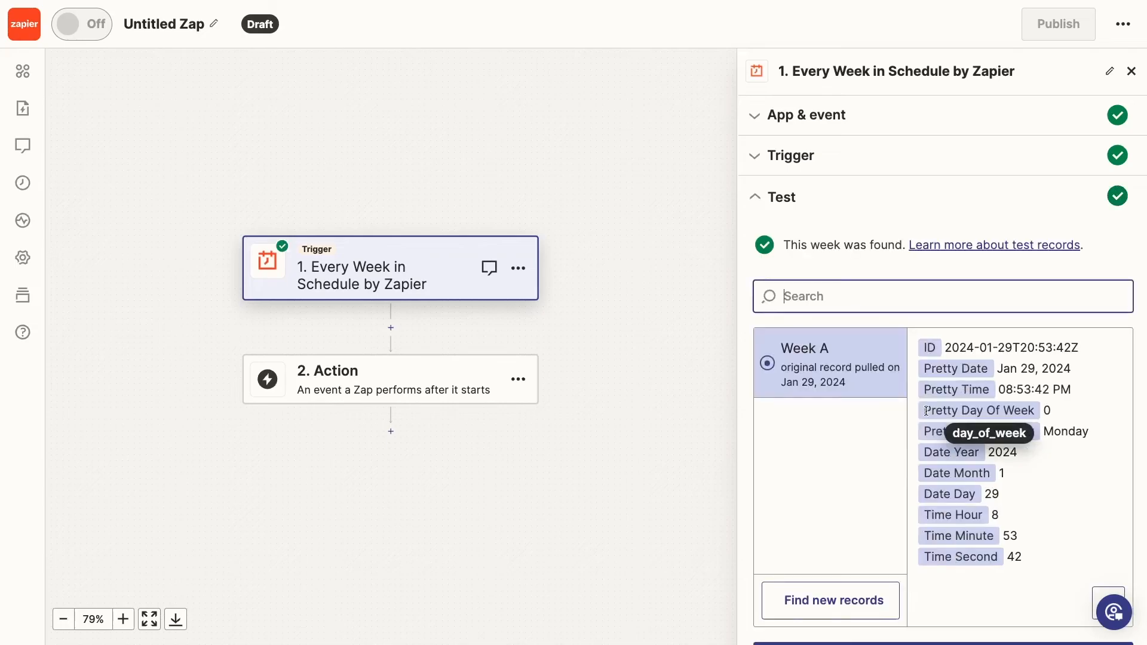
scroll(down, 3)
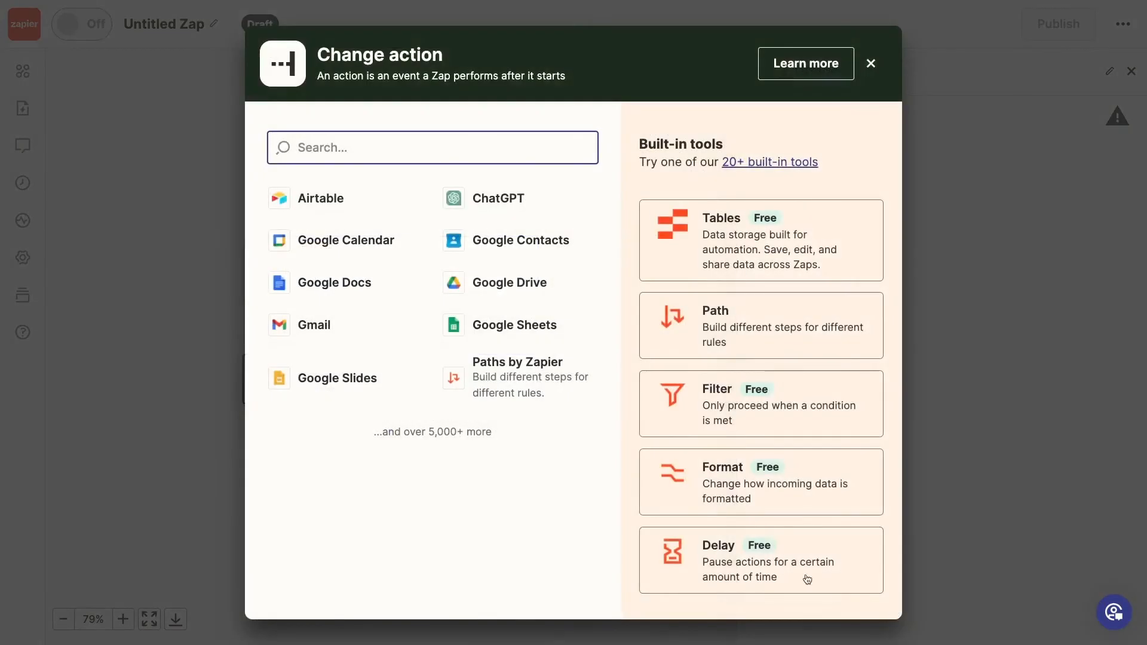
Choose Gmail's Send Email action and continue with the connected Gmail account.
click(313, 325)
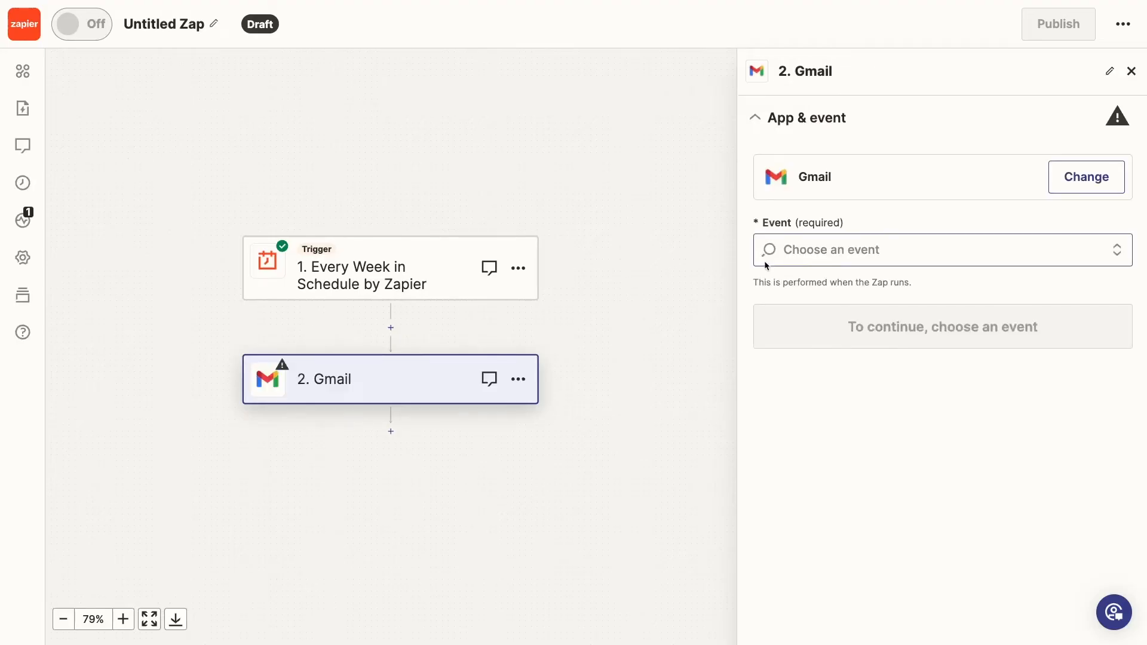
click(940, 250)
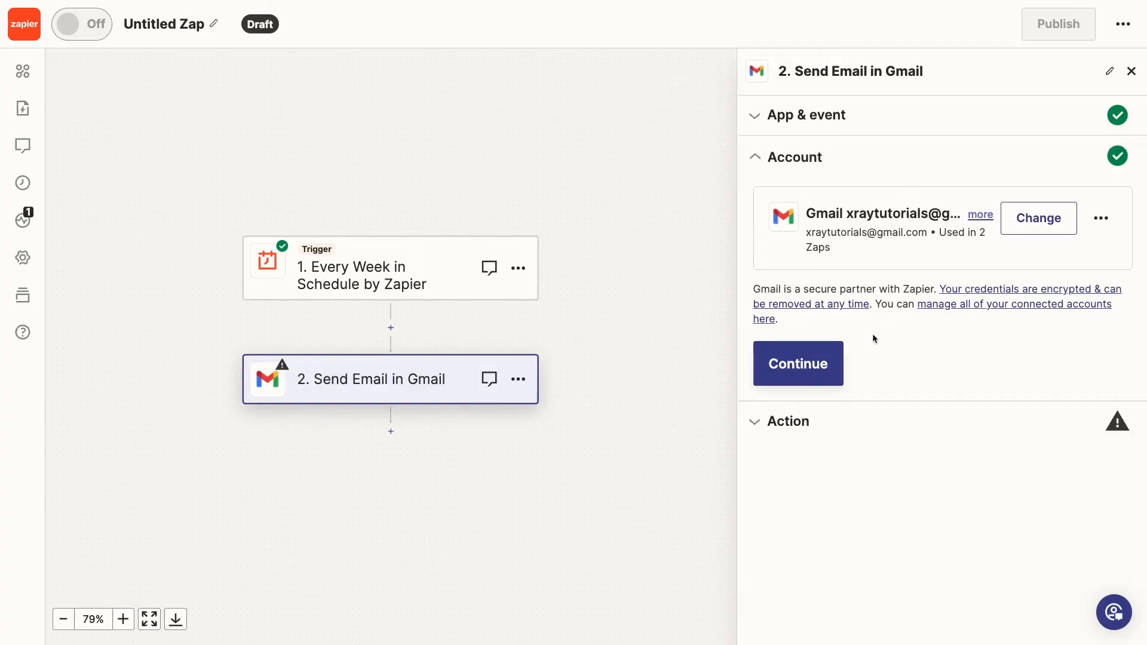
click(797, 363)
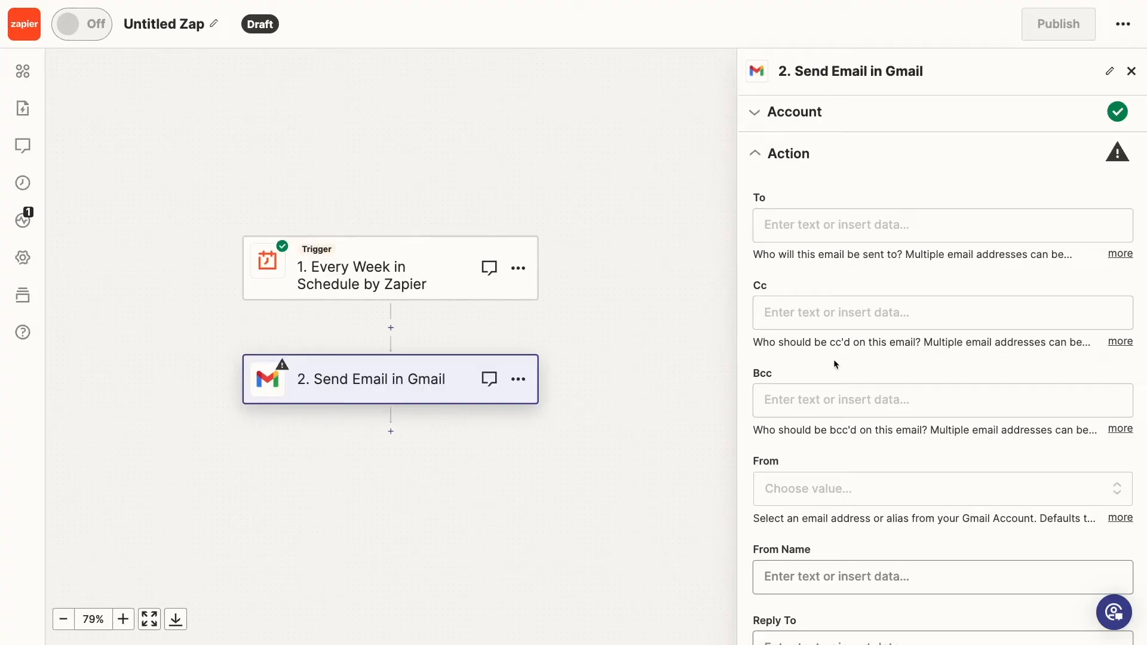
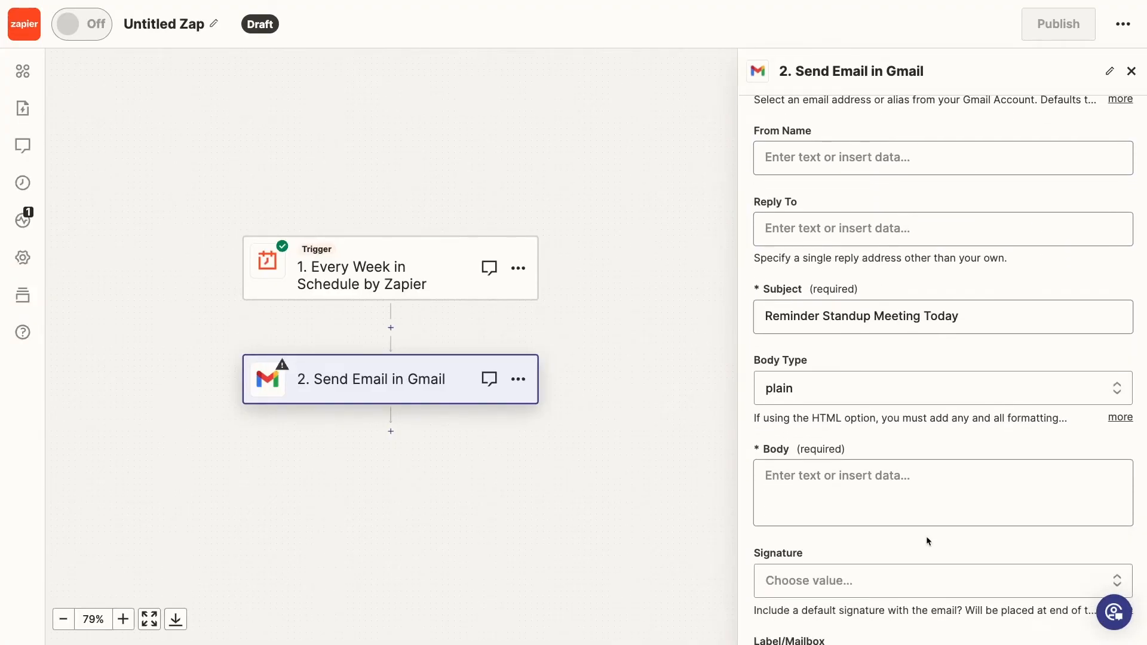
text(This is just an automated reminder to give you a heads-up before the daily standup meeting.\n\nMake sure to have your updates, blockers, and questions ready to go before 9:00AM.)
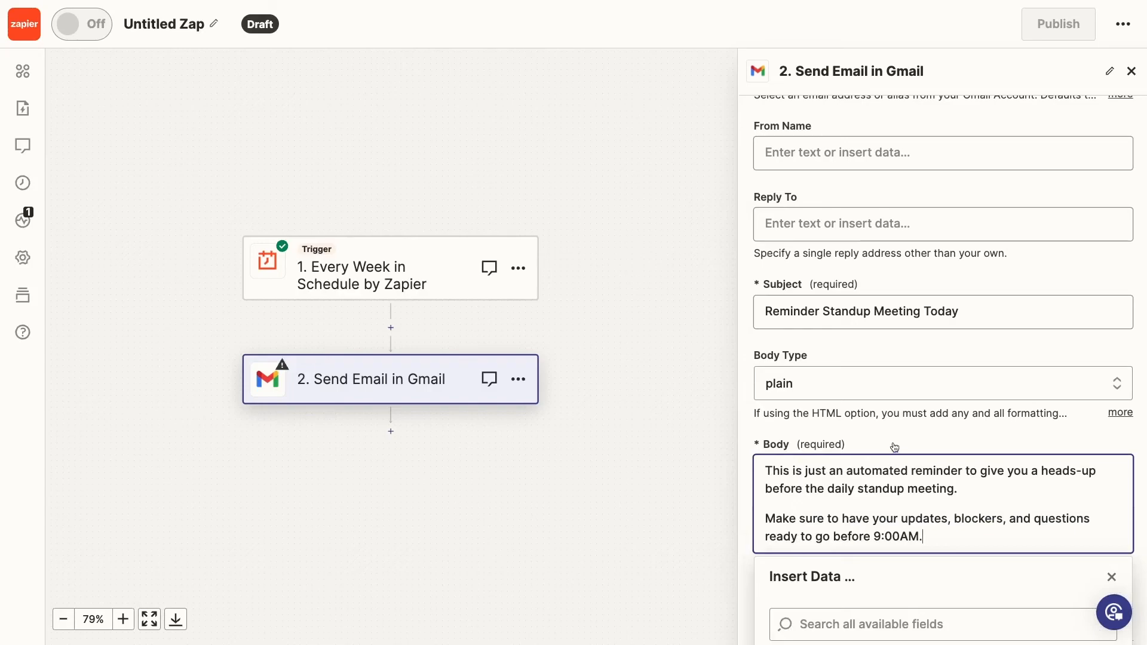
scroll(down, 3)
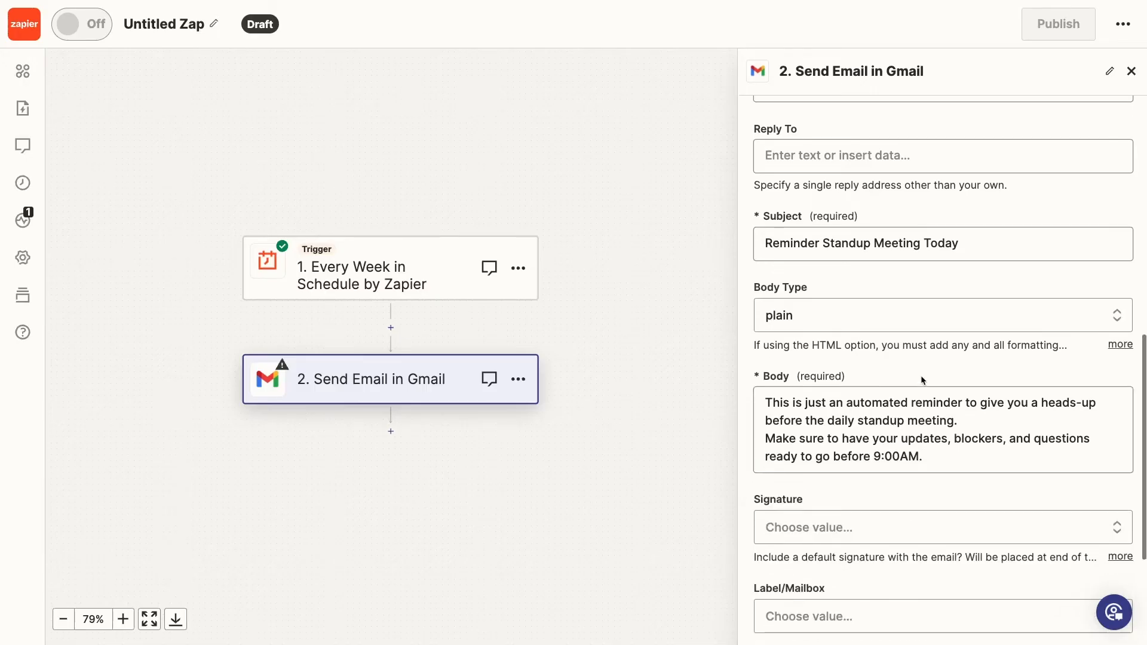
scroll(down, 3)
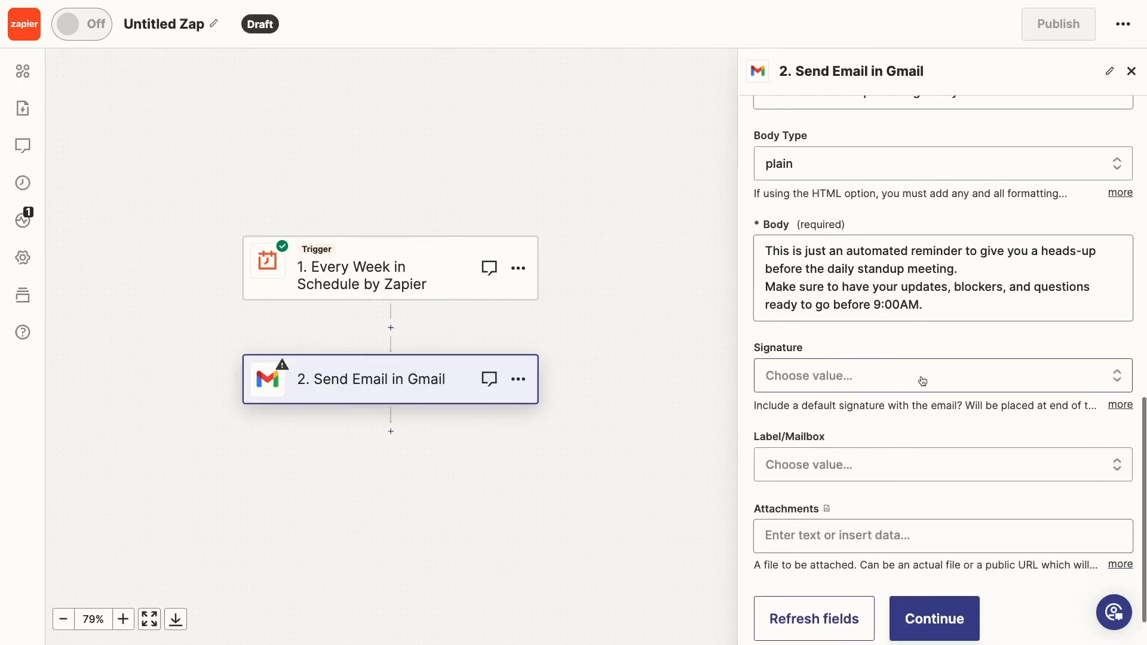
click(934, 618)
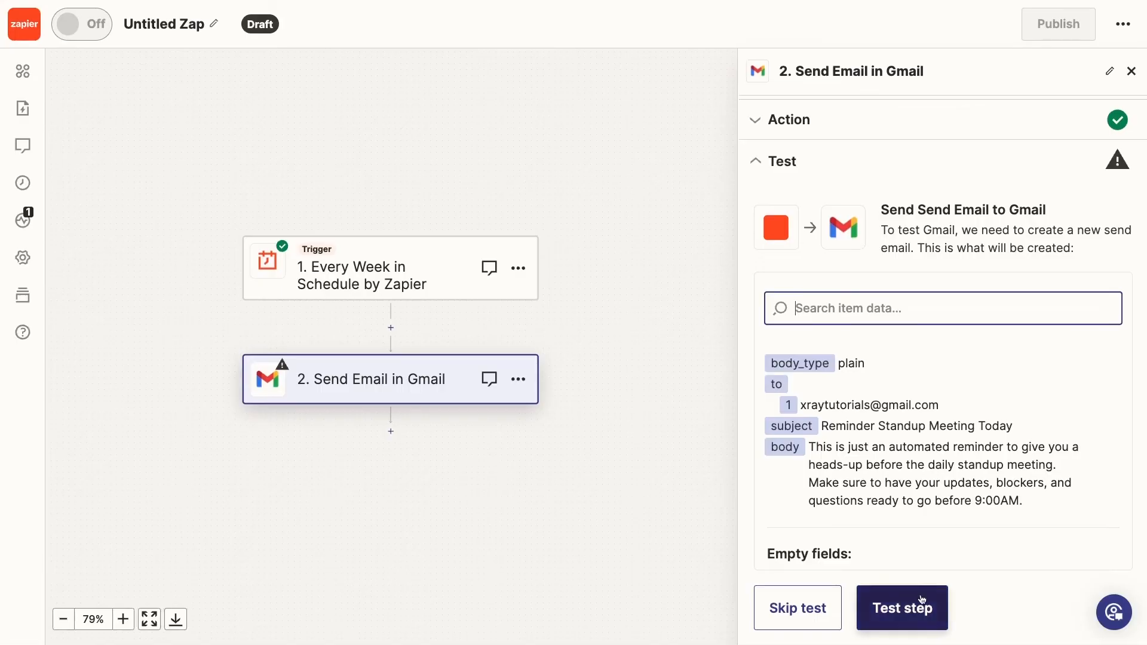
Send the Gmail test email, publish the Zap, then switch it off from the header toggle.
click(902, 608)
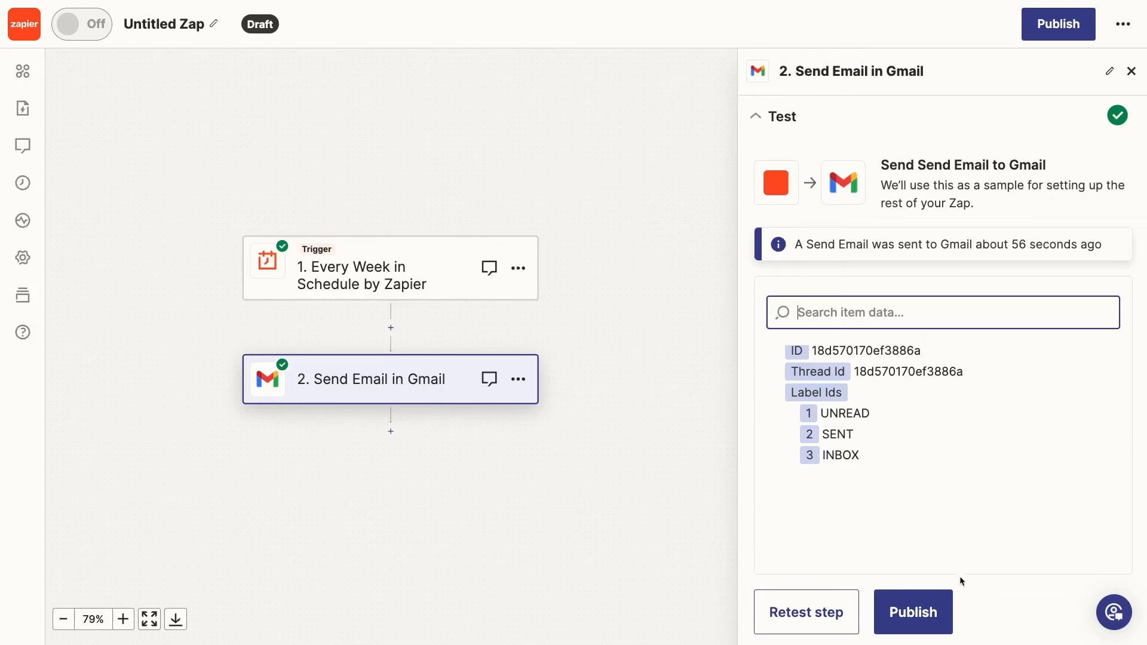
click(913, 611)
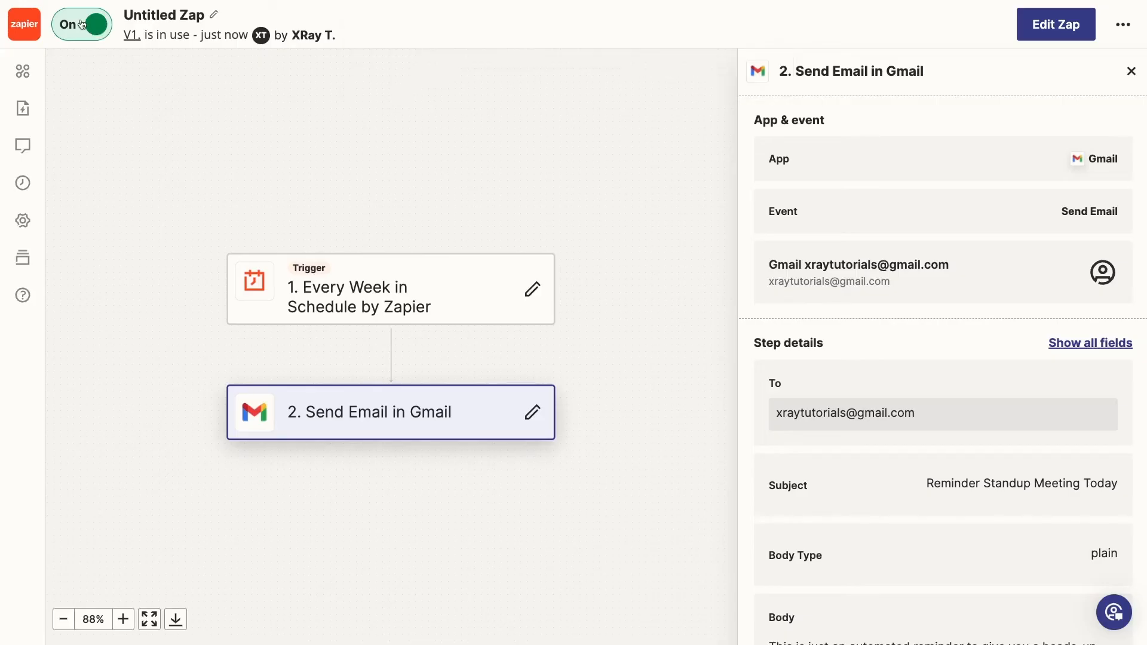
click(82, 24)
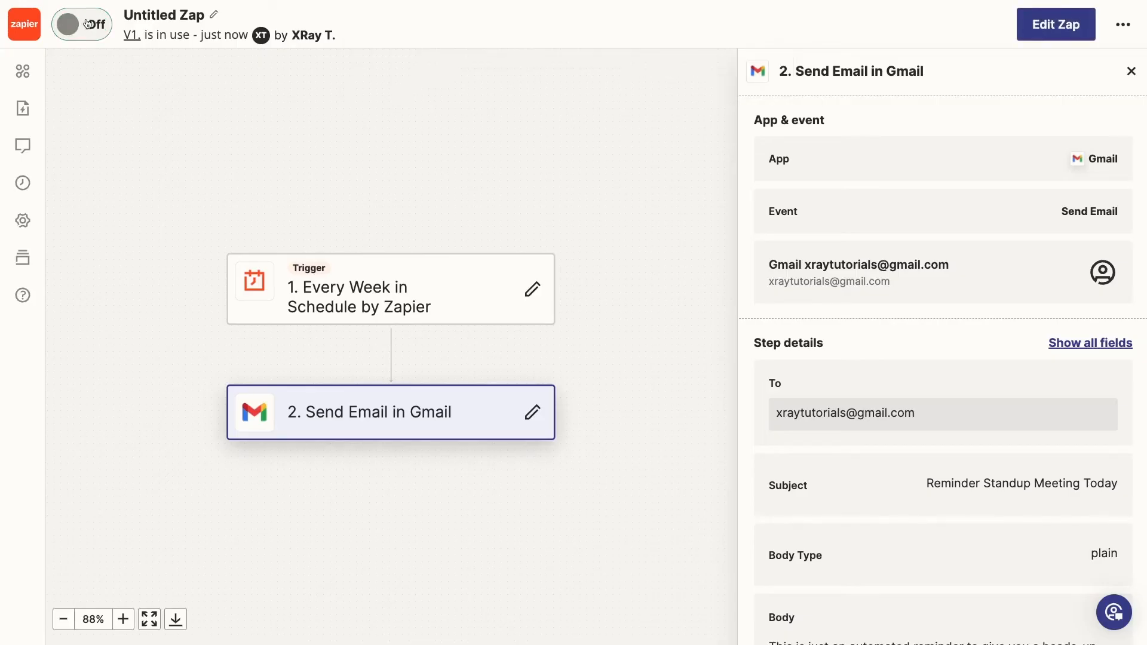
click(82, 24)
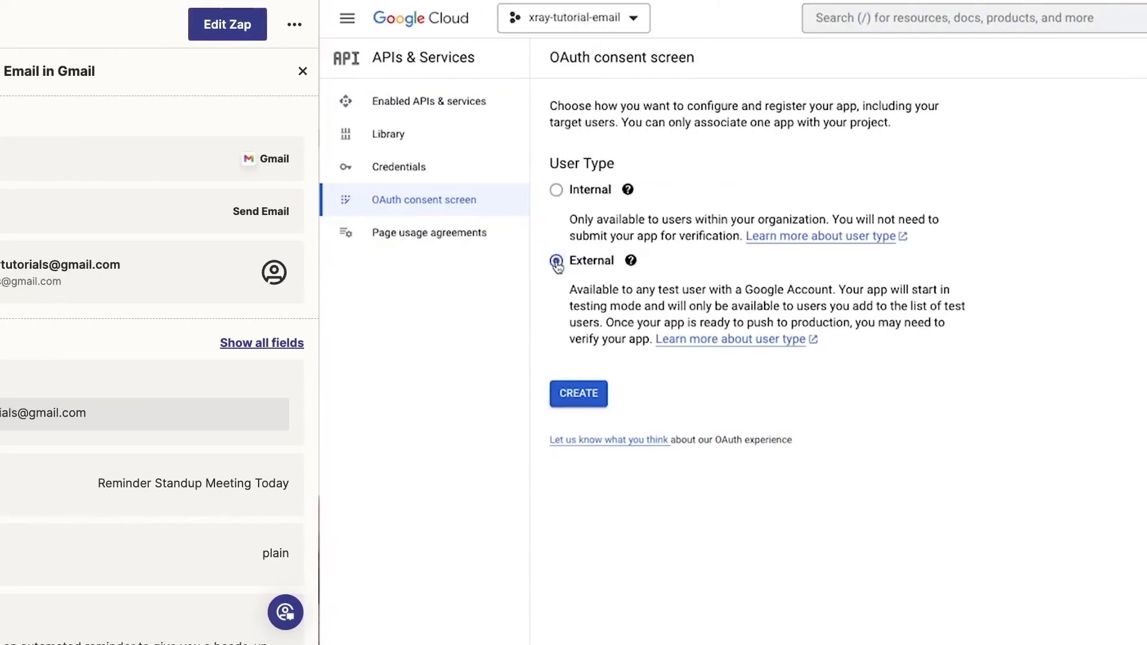
Create an External consent screen named 'Make Gmail Integration' with the account as support email.
click(578, 394)
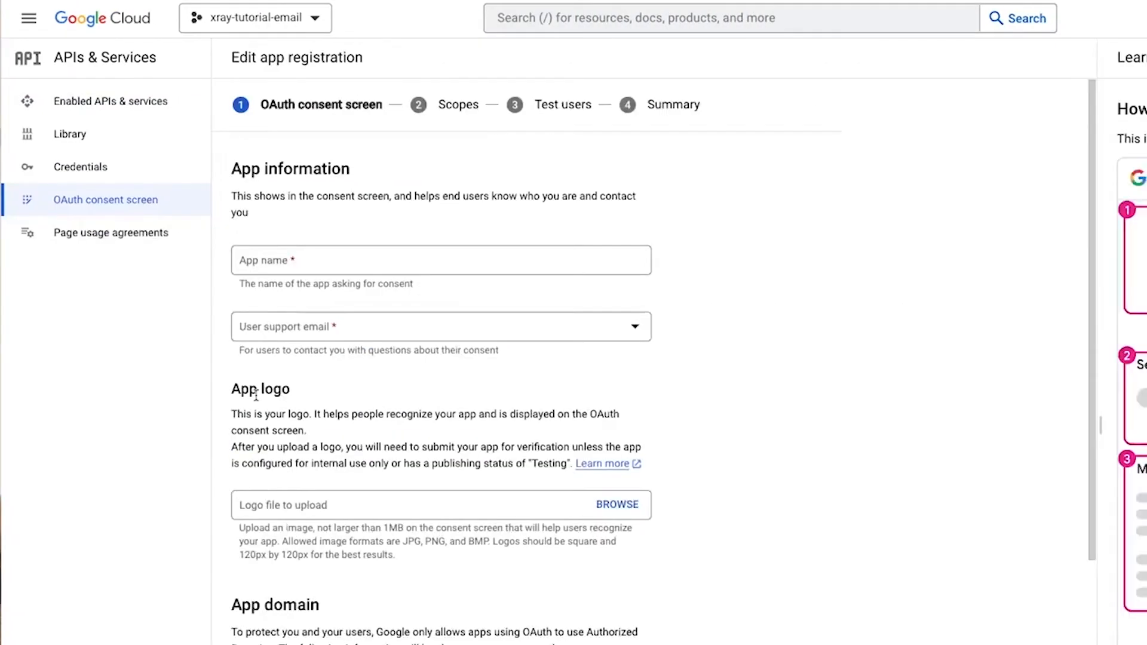
text(Make Gmail I)
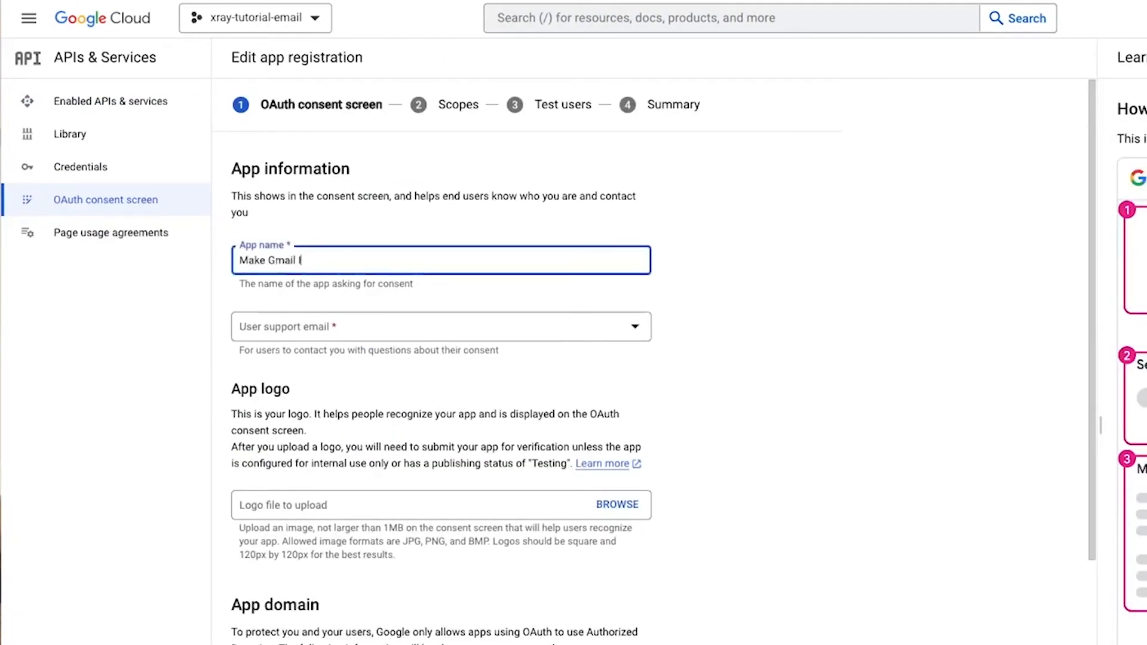
text(Integration)
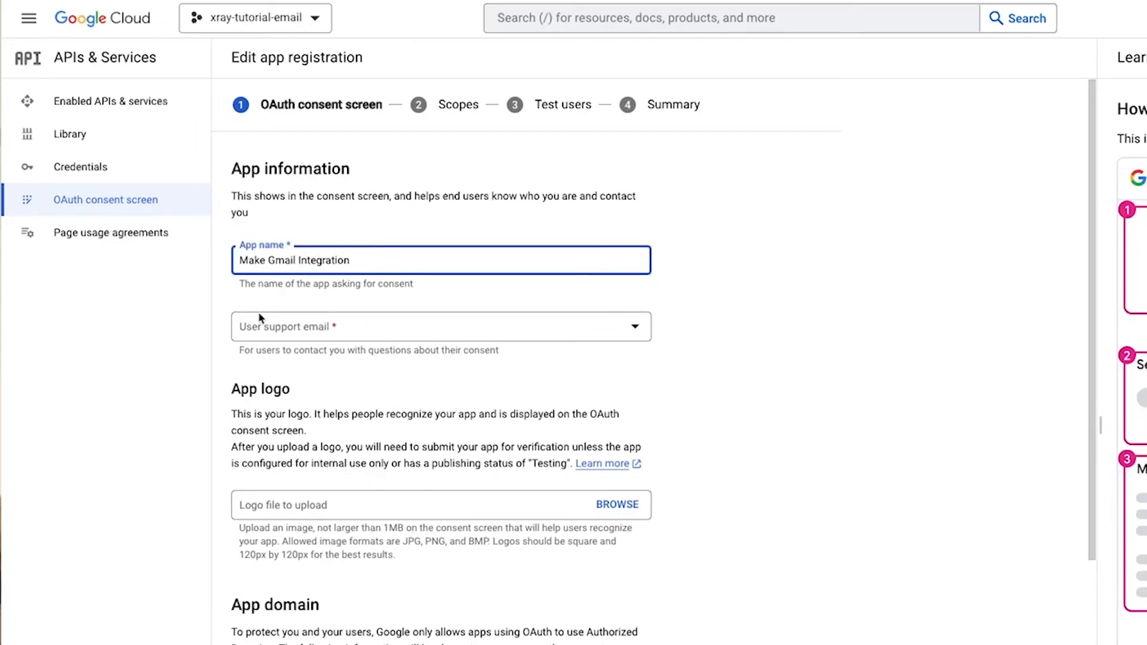
click(439, 327)
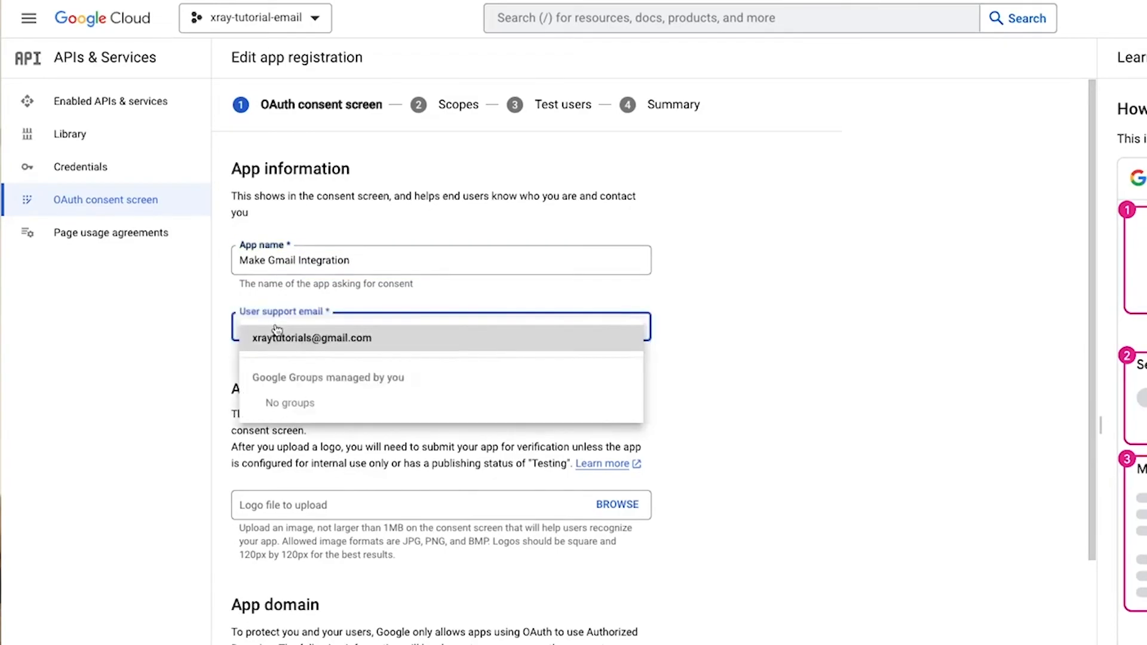
click(313, 338)
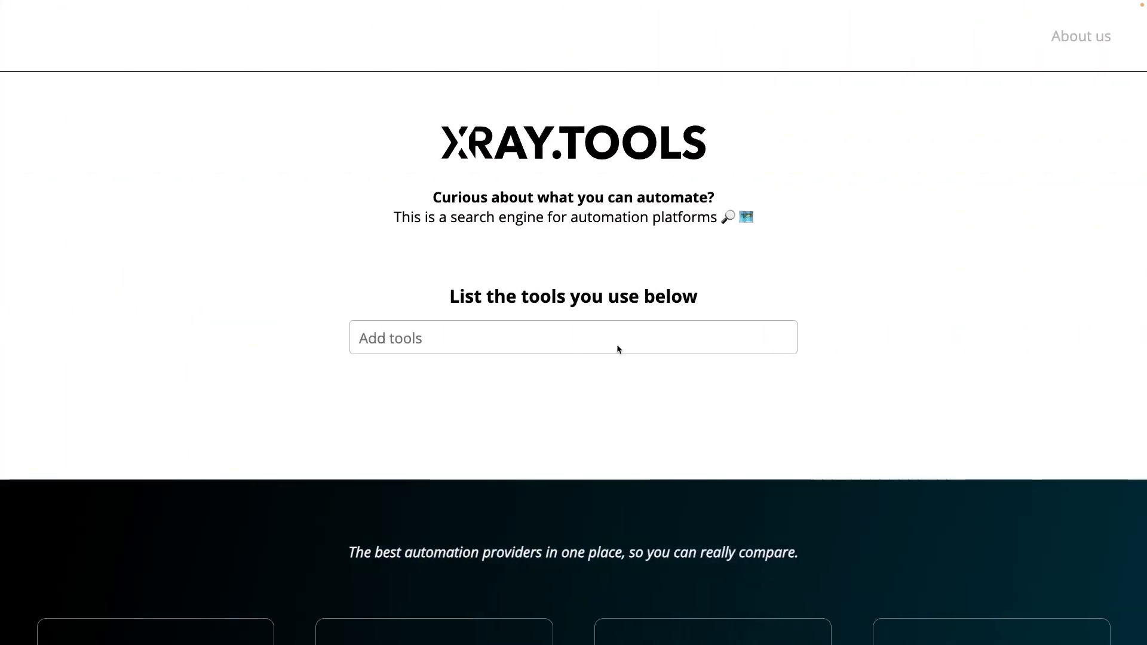
Add Gmail and Microsoft Outlook as tools and view Gmail's automation abilities.
text(gmail ×)
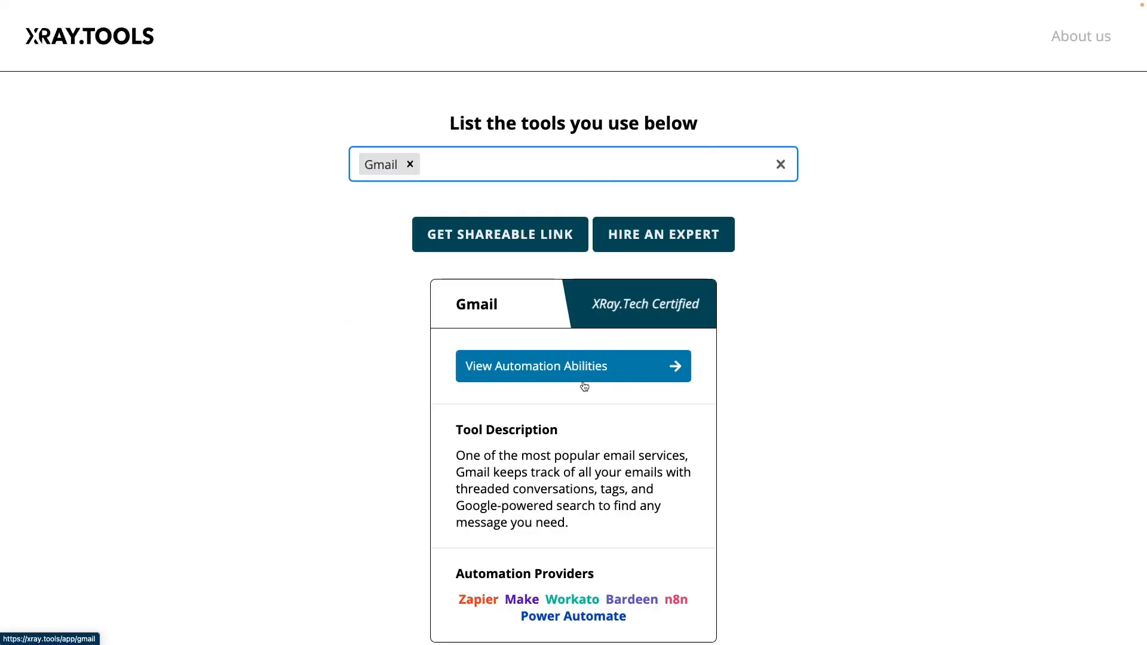
text(o)
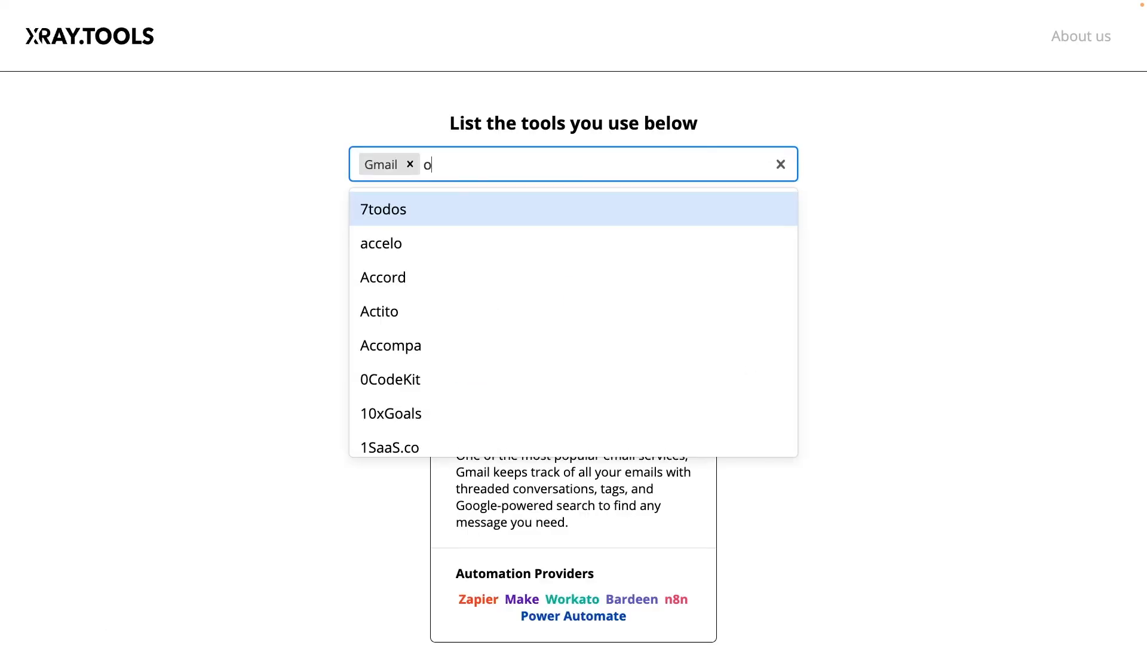
text(utlook)
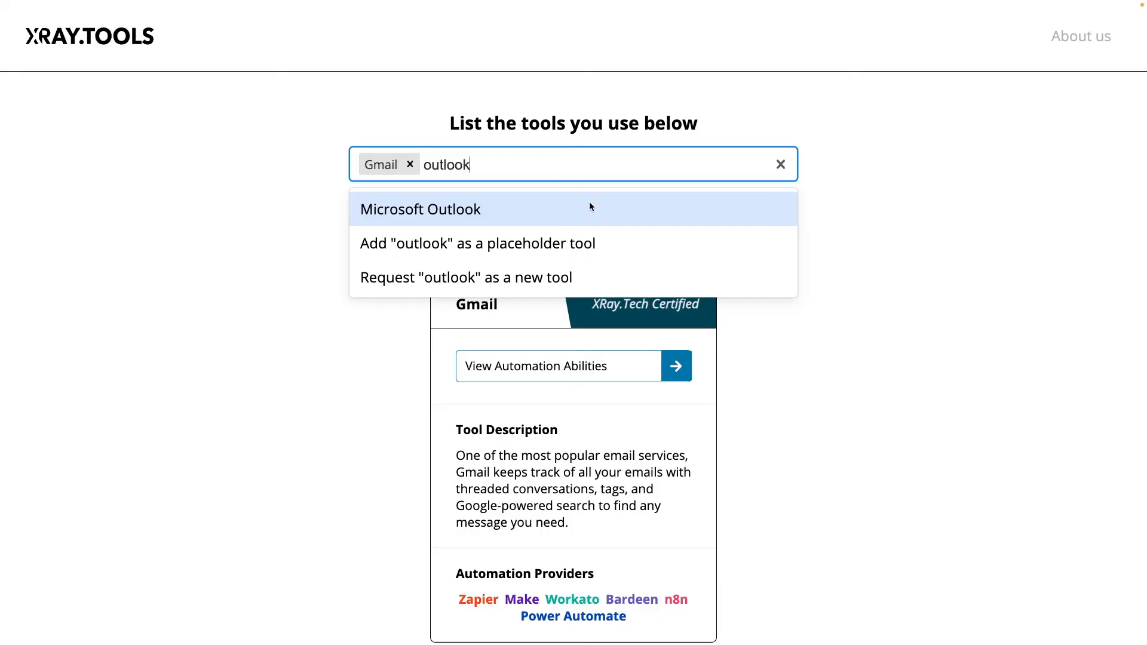
click(420, 209)
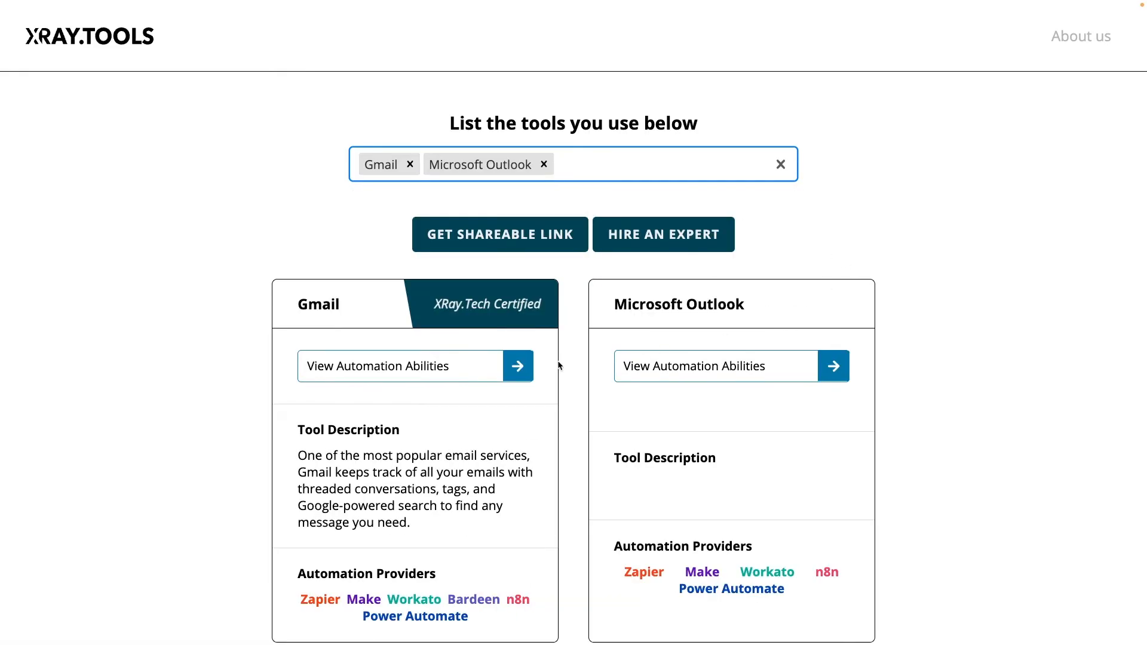
click(518, 365)
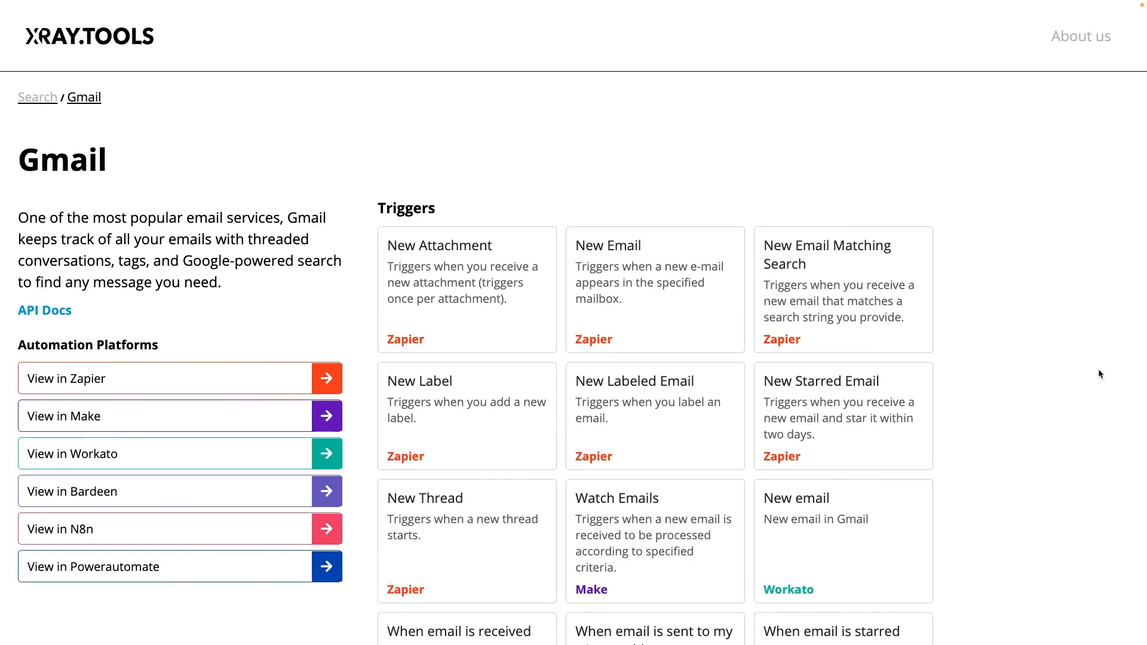